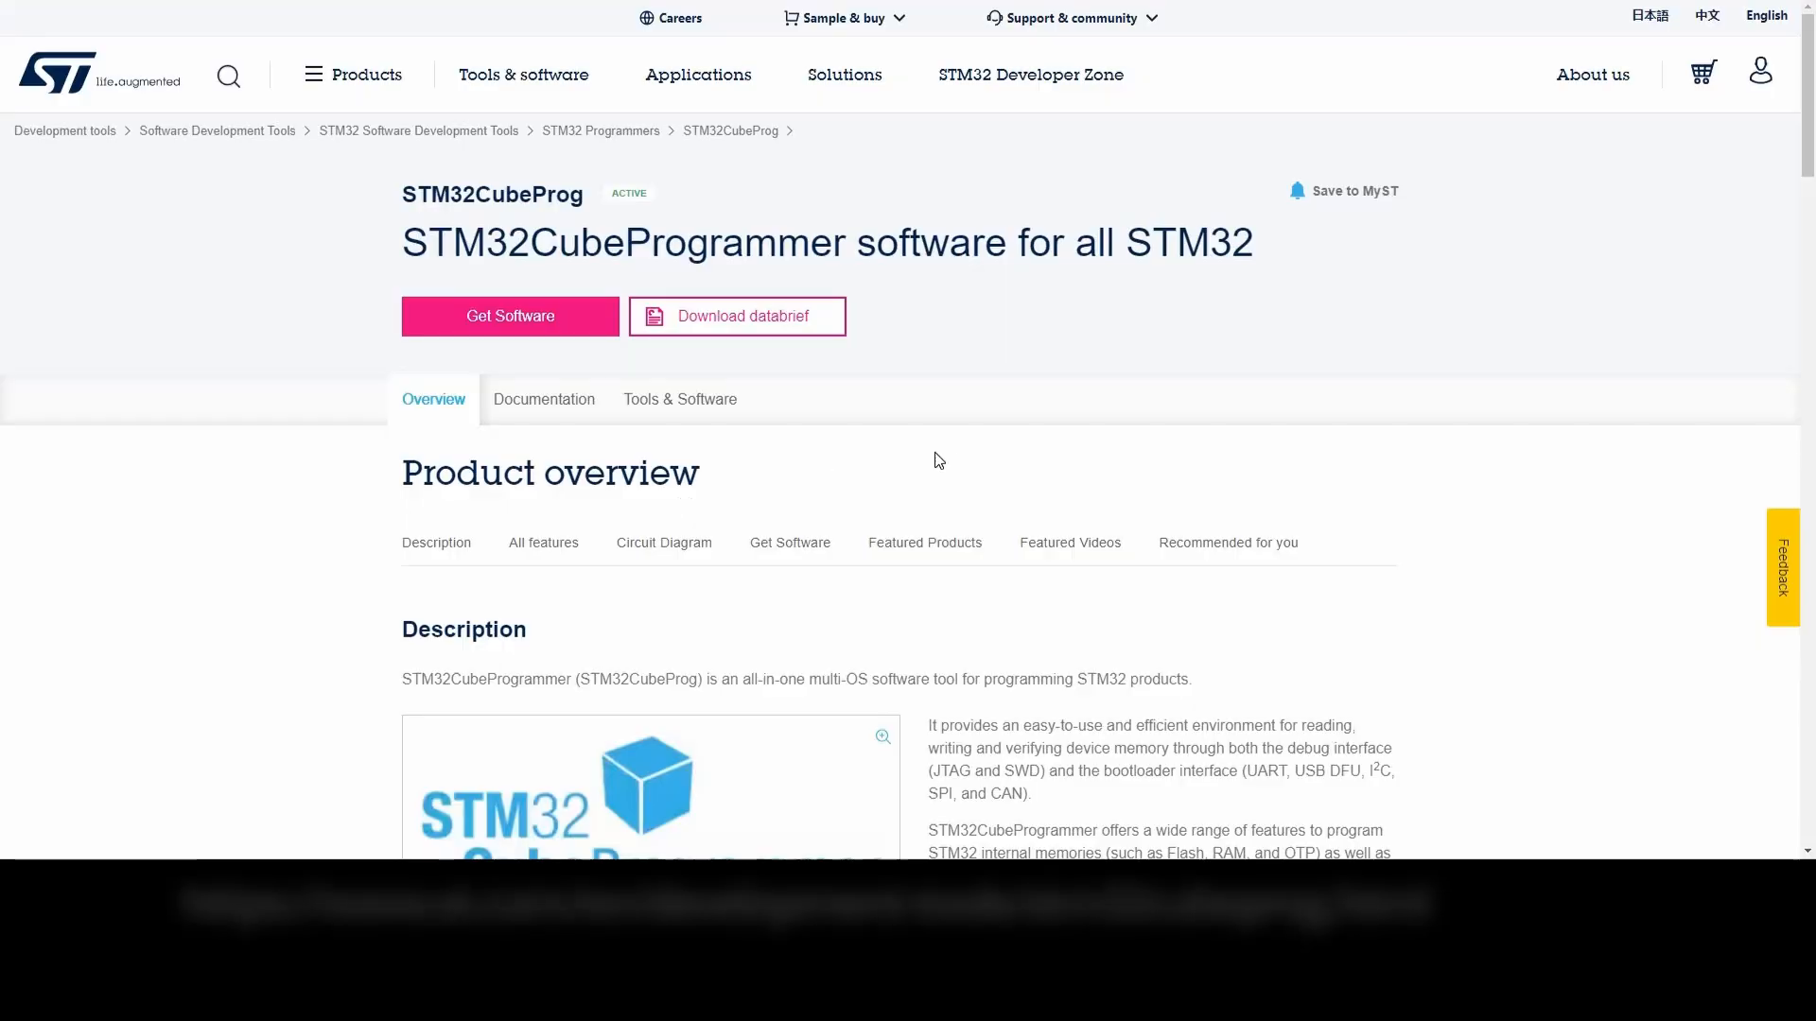
scroll(down, 3)
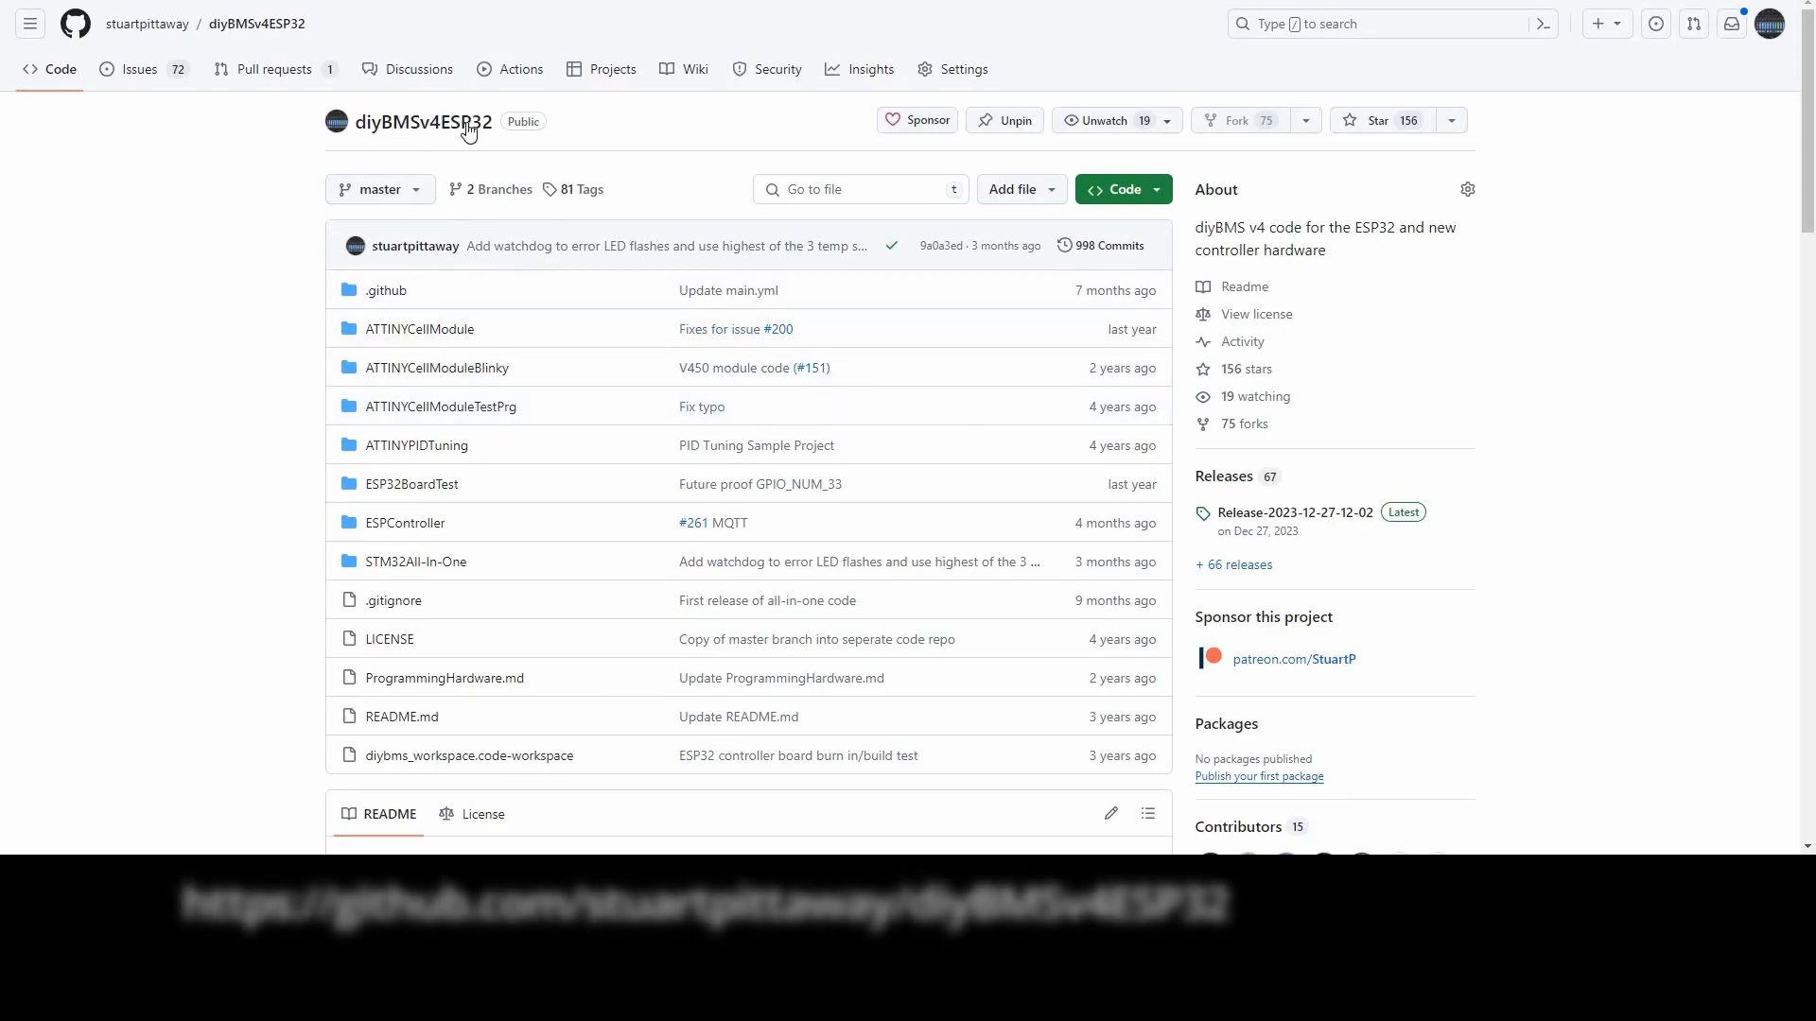
mouse_move(1242, 287)
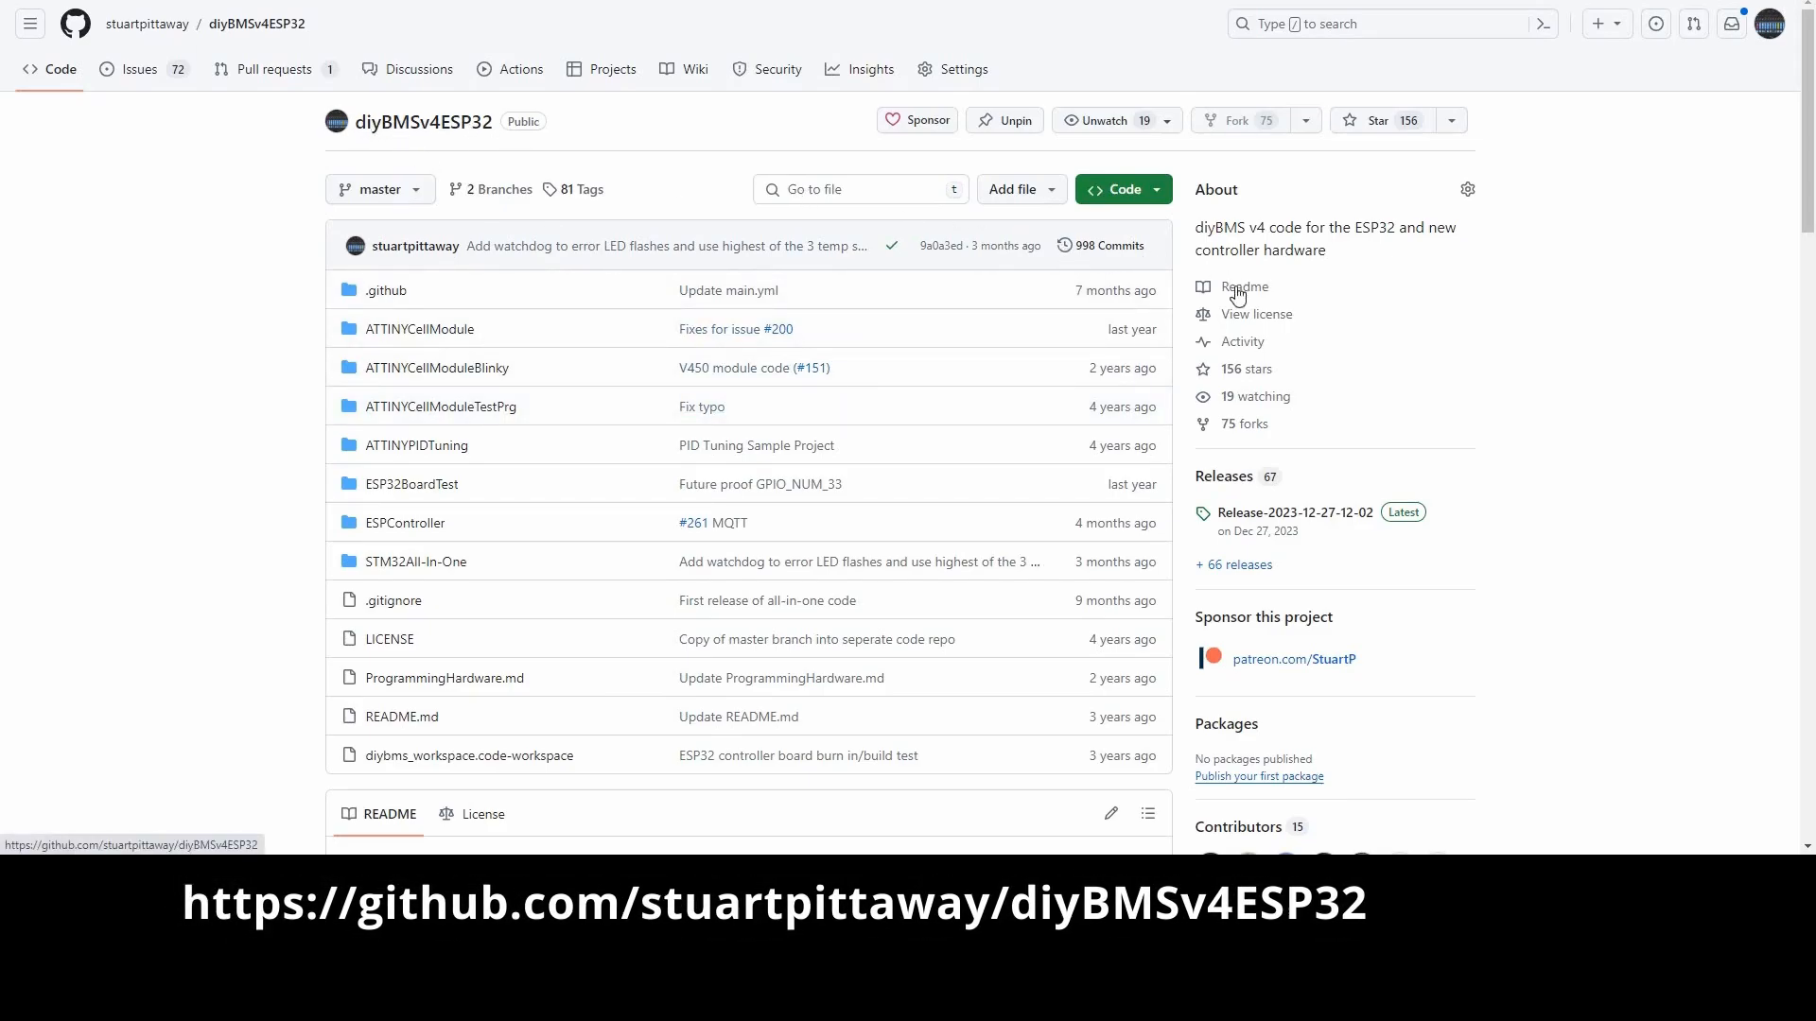
mouse_move(1233, 492)
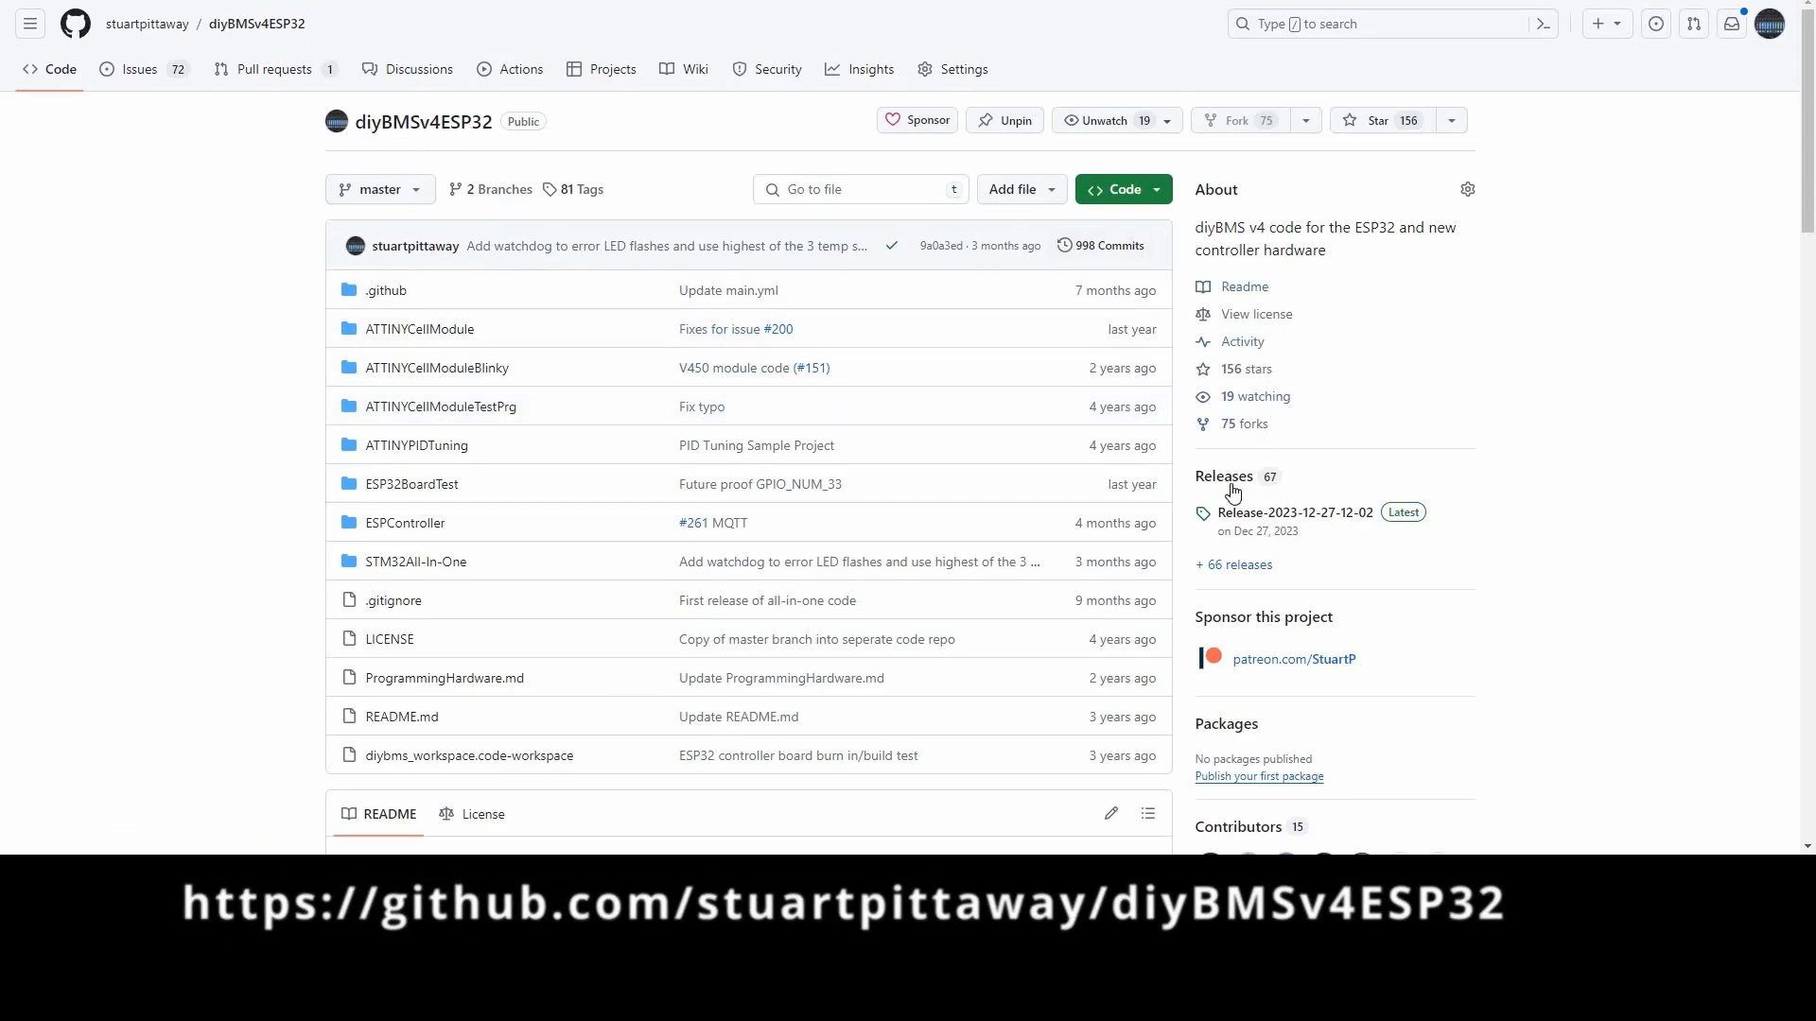
click(1223, 476)
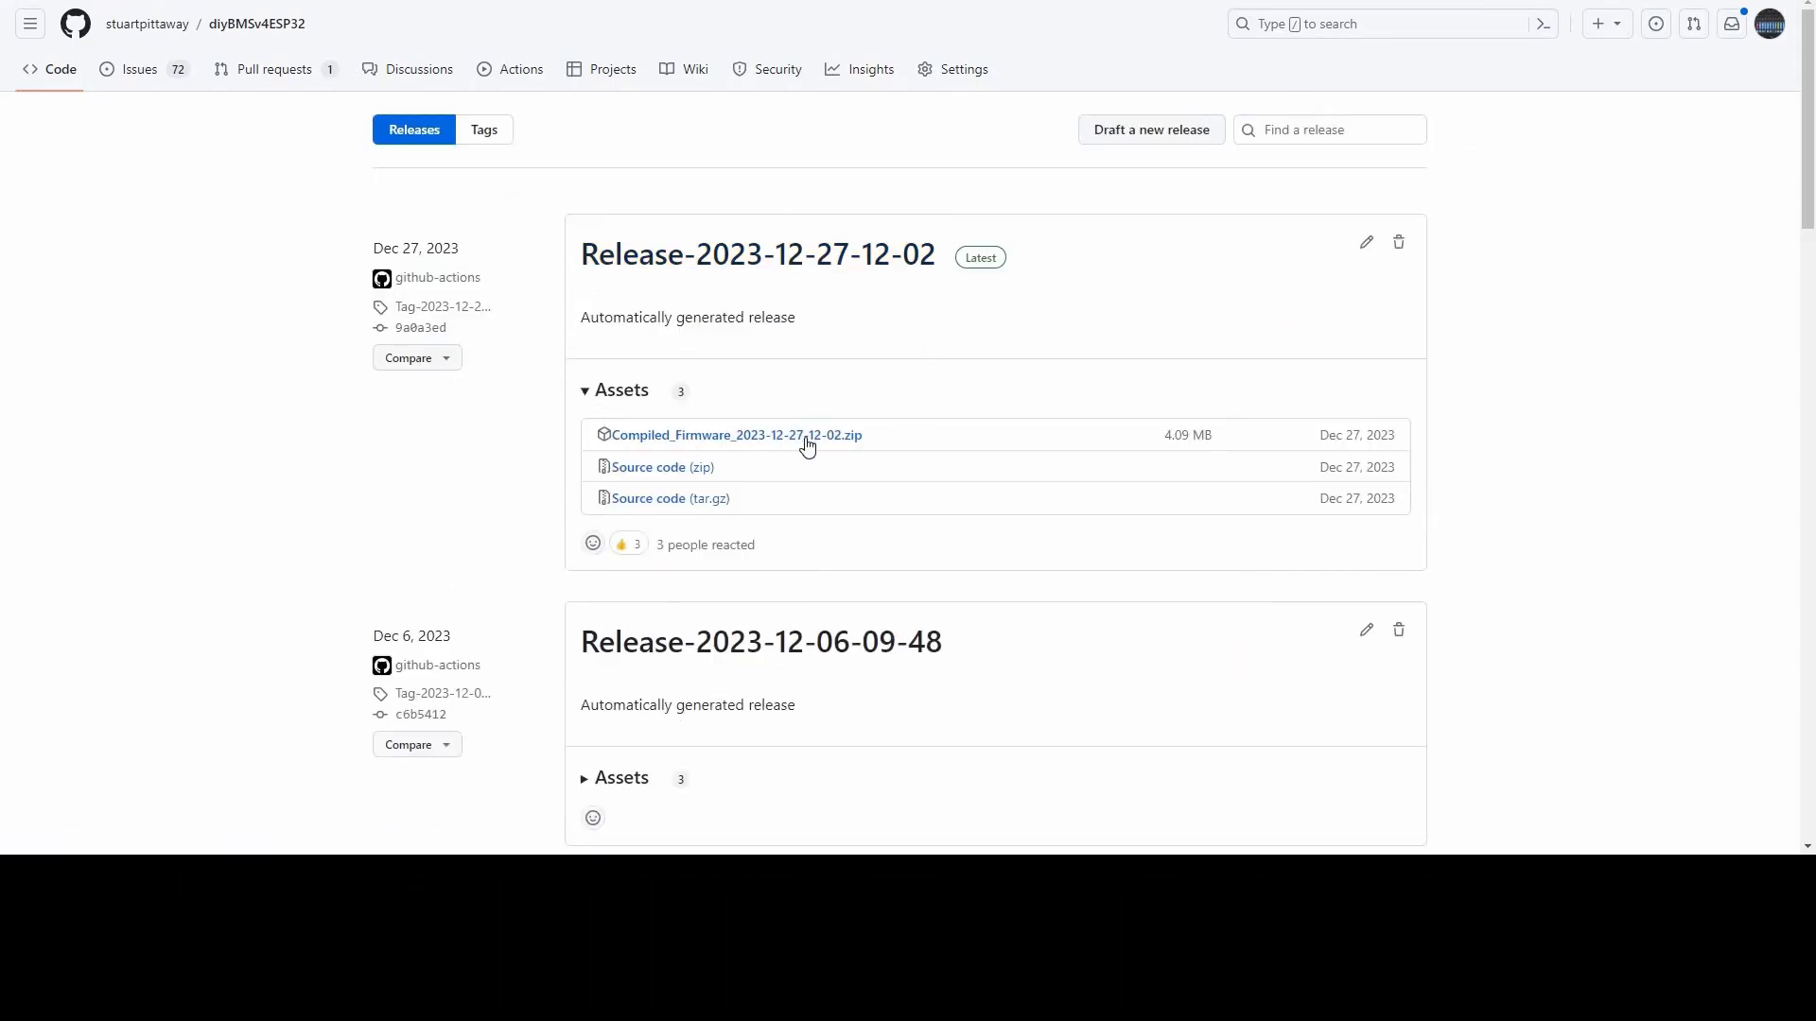
click(737, 434)
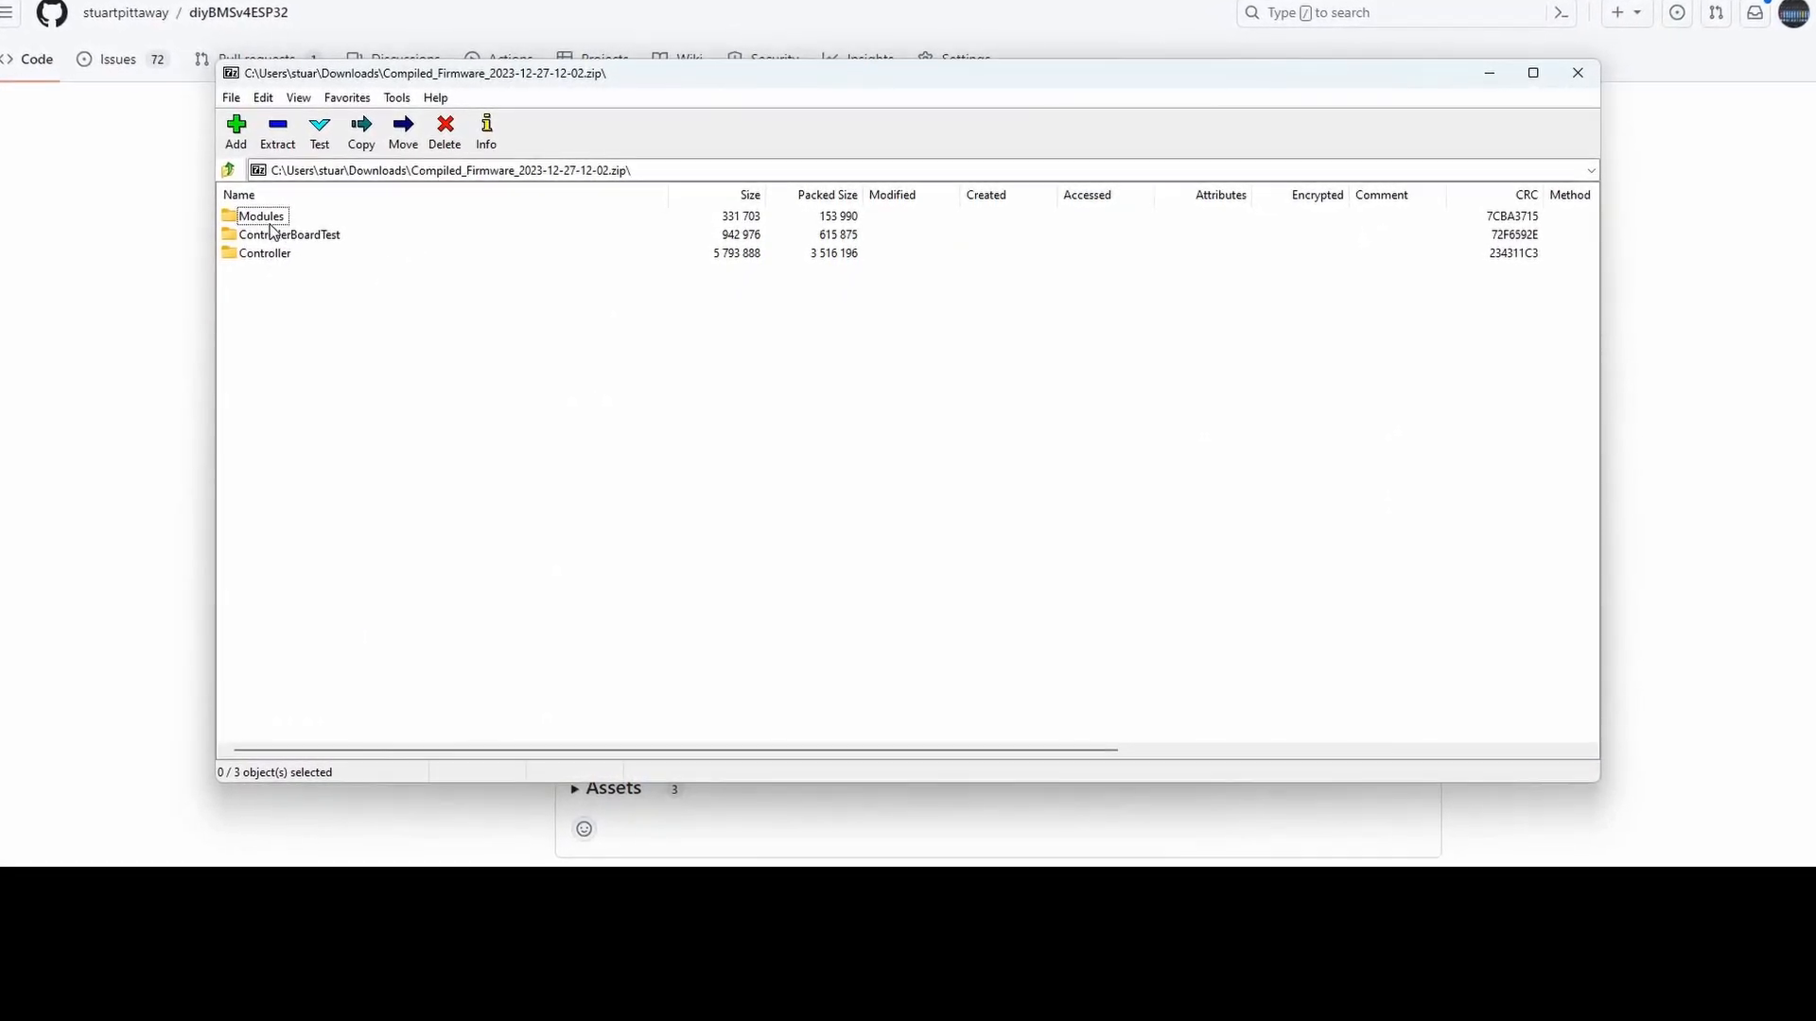
- Browse into the archive's Modules folder and then its BIN subfolder in 7-Zip
click(261, 216)
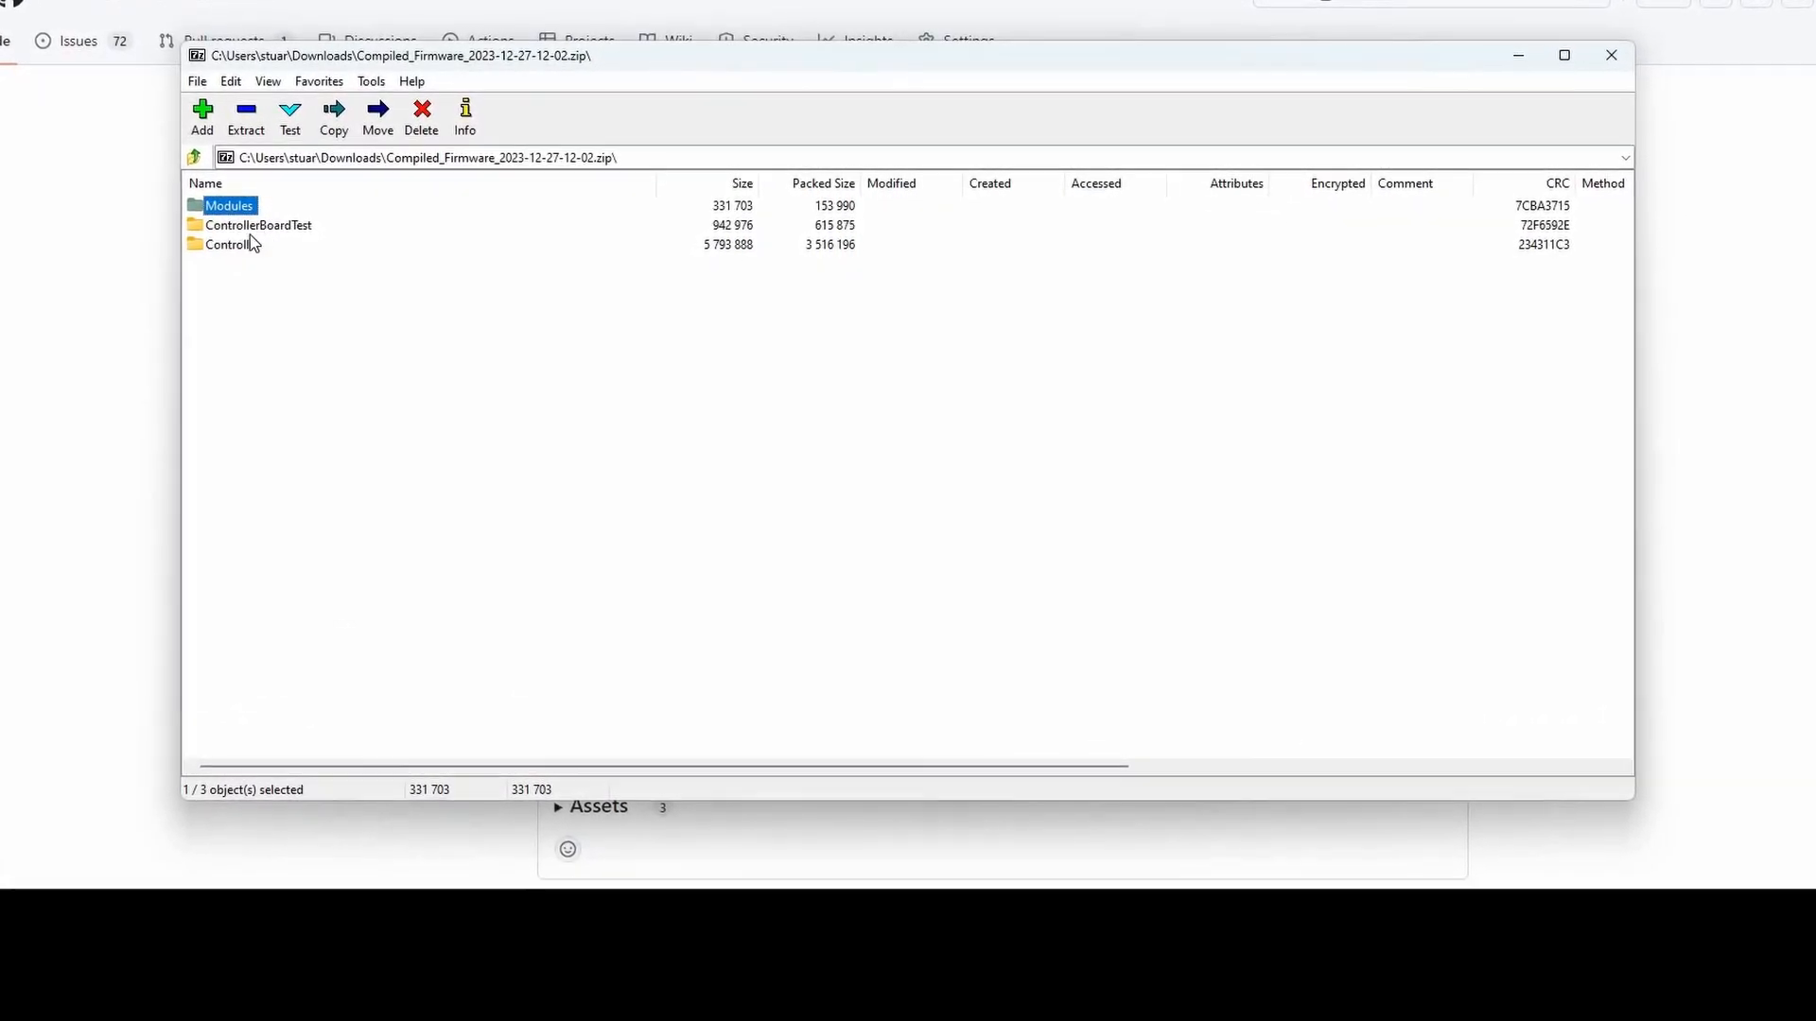
double_click(229, 206)
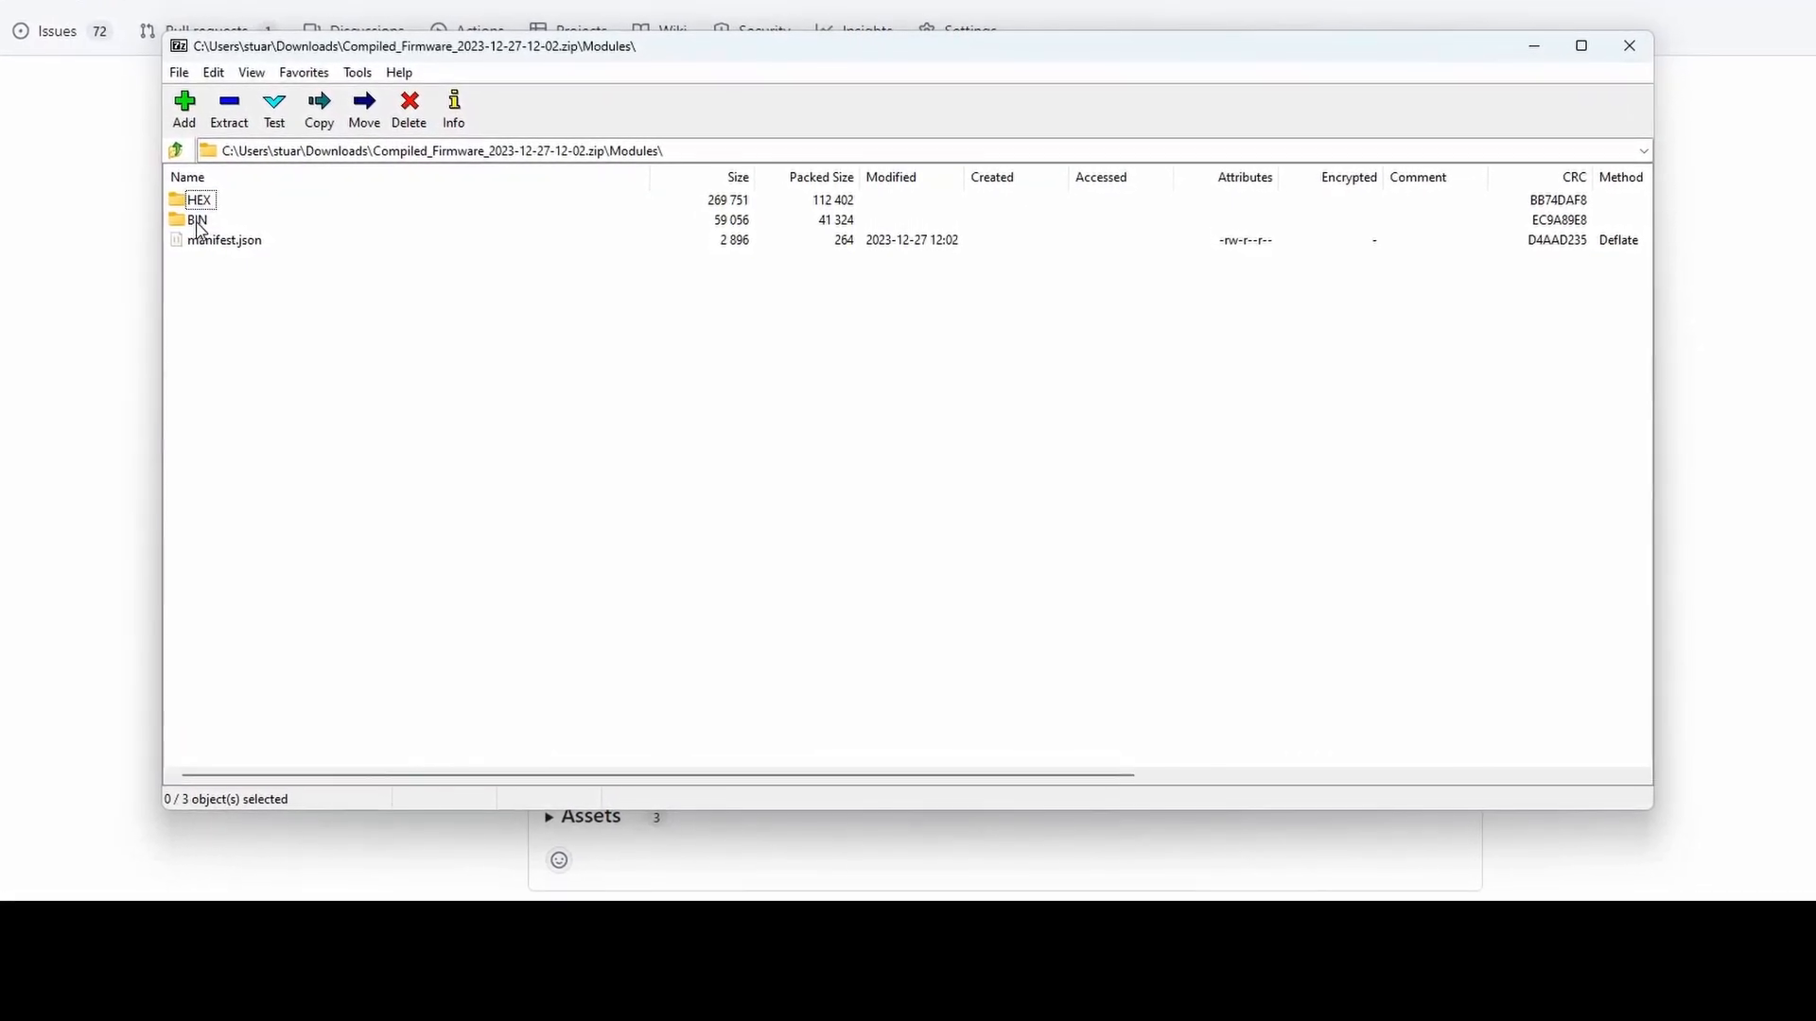
click(196, 221)
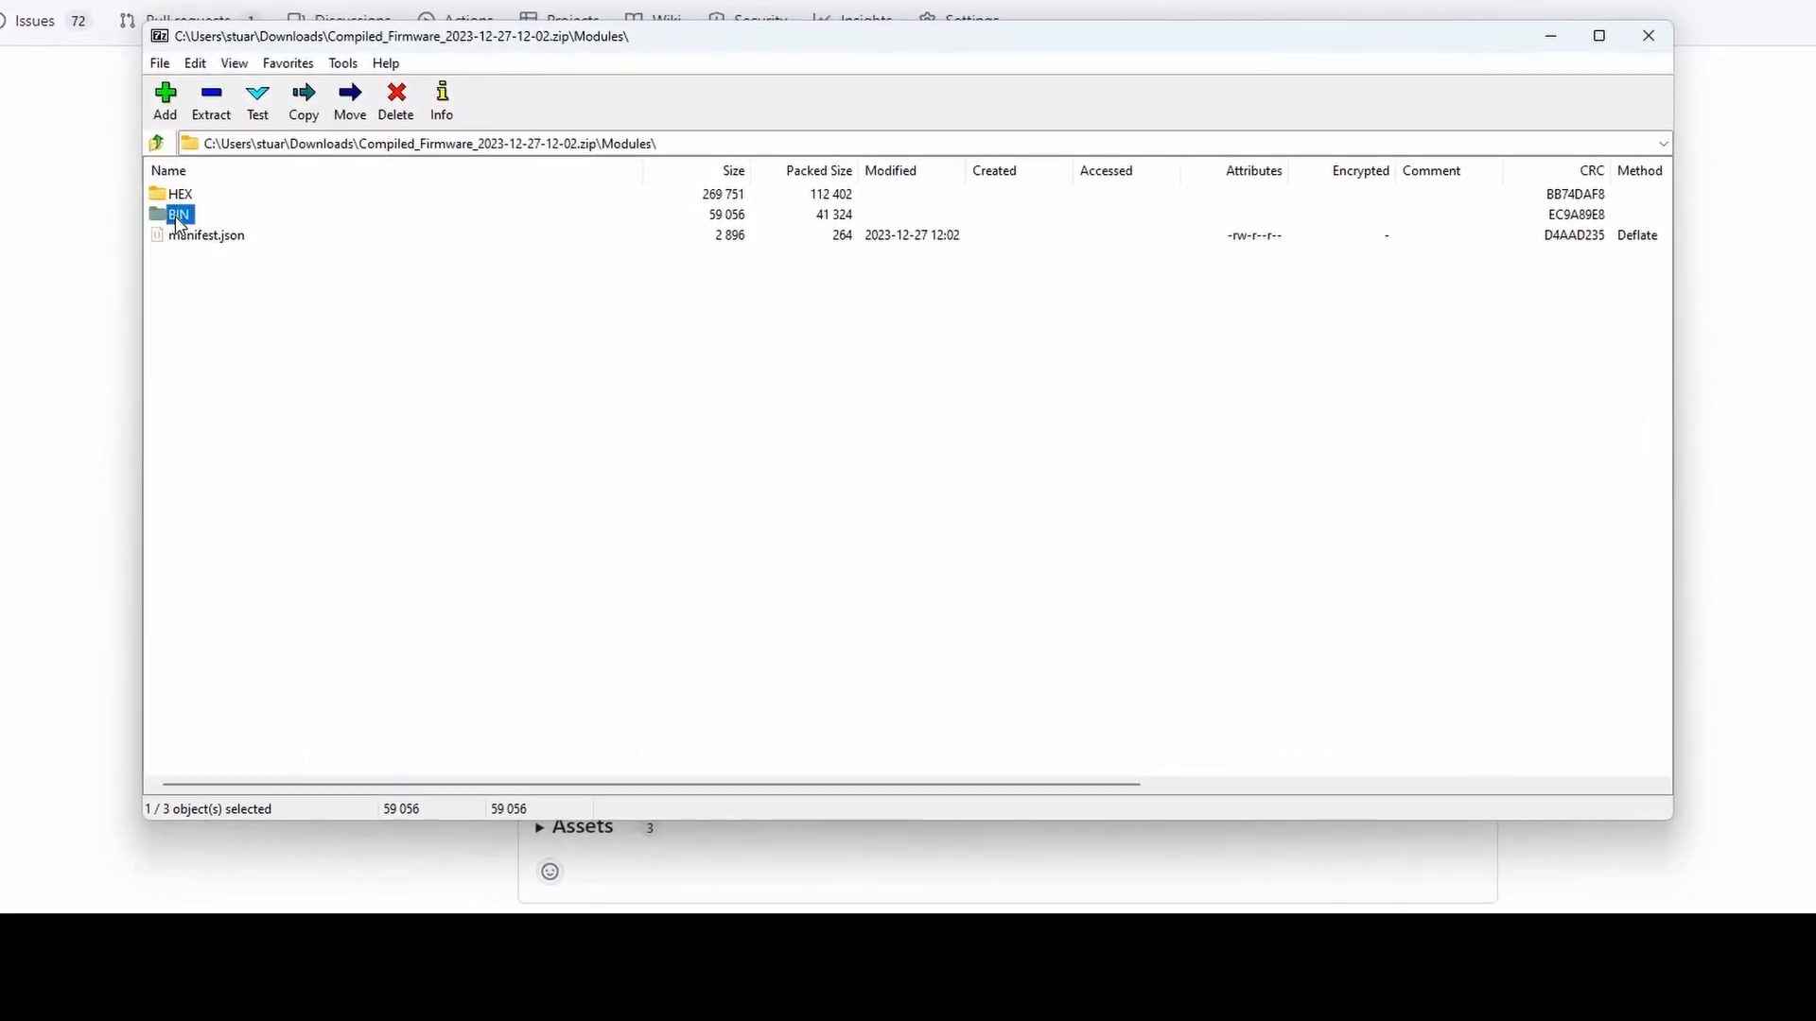
double_click(180, 215)
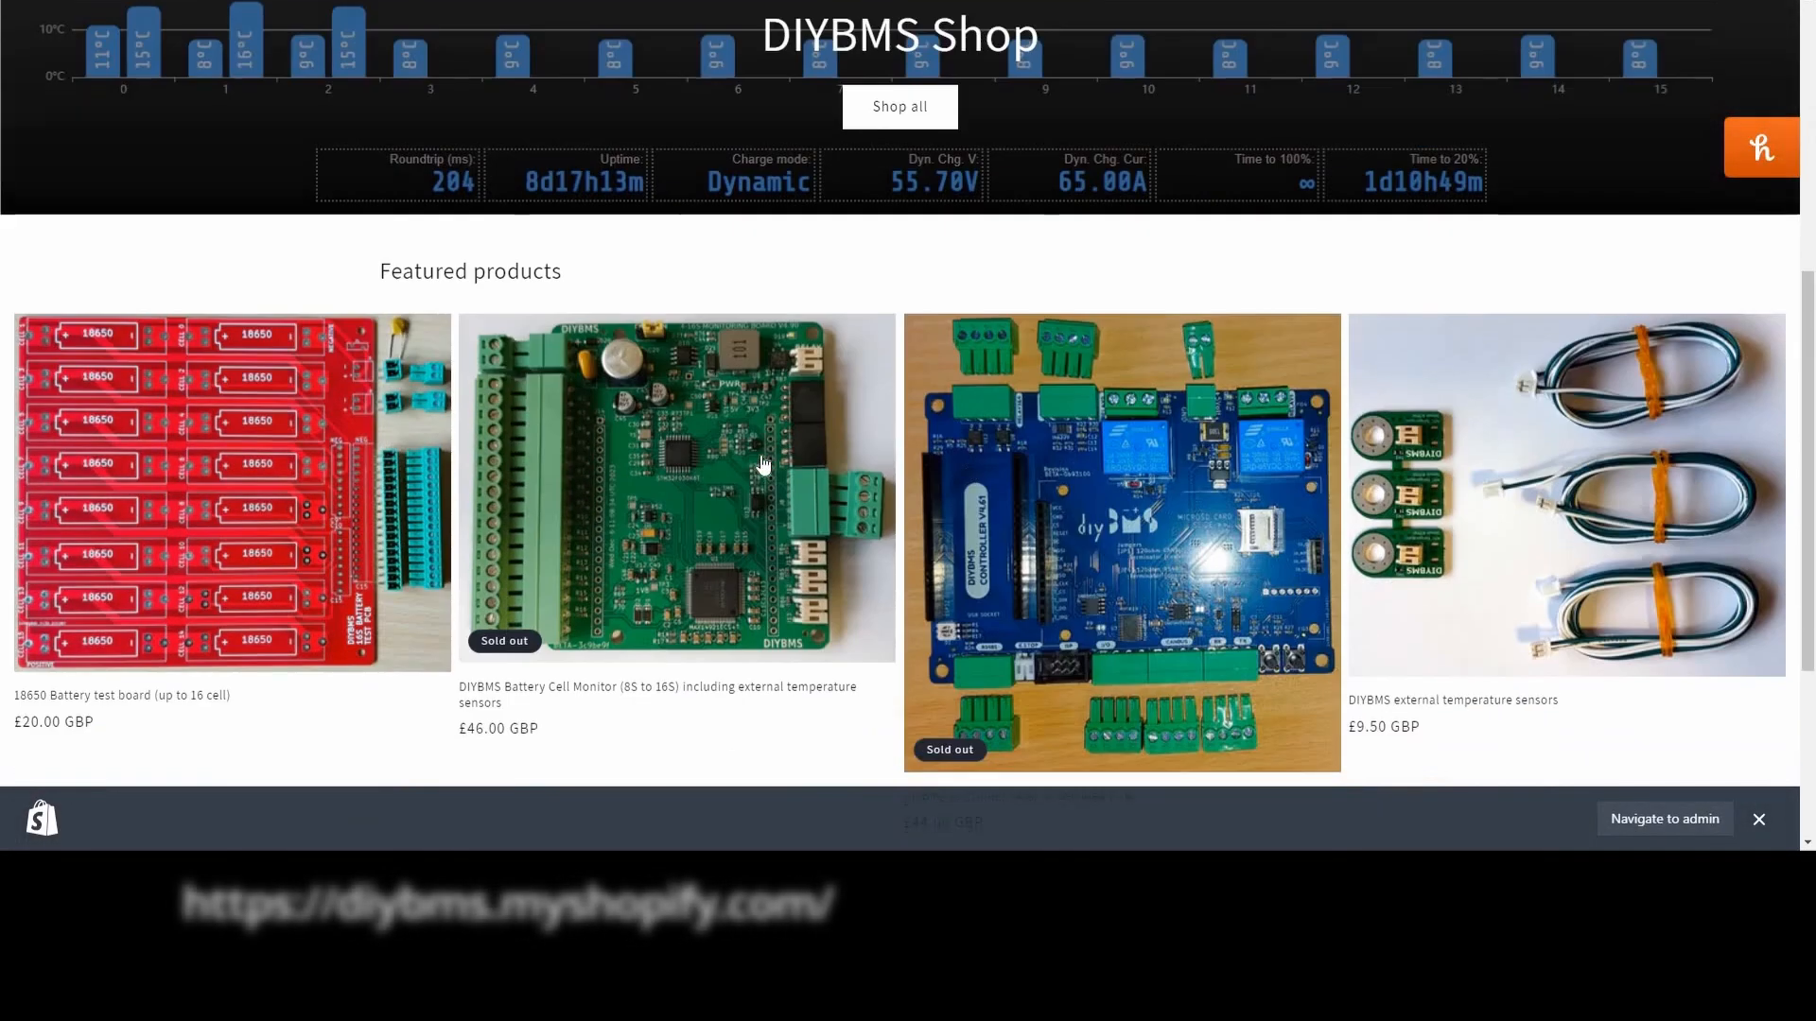
click(675, 487)
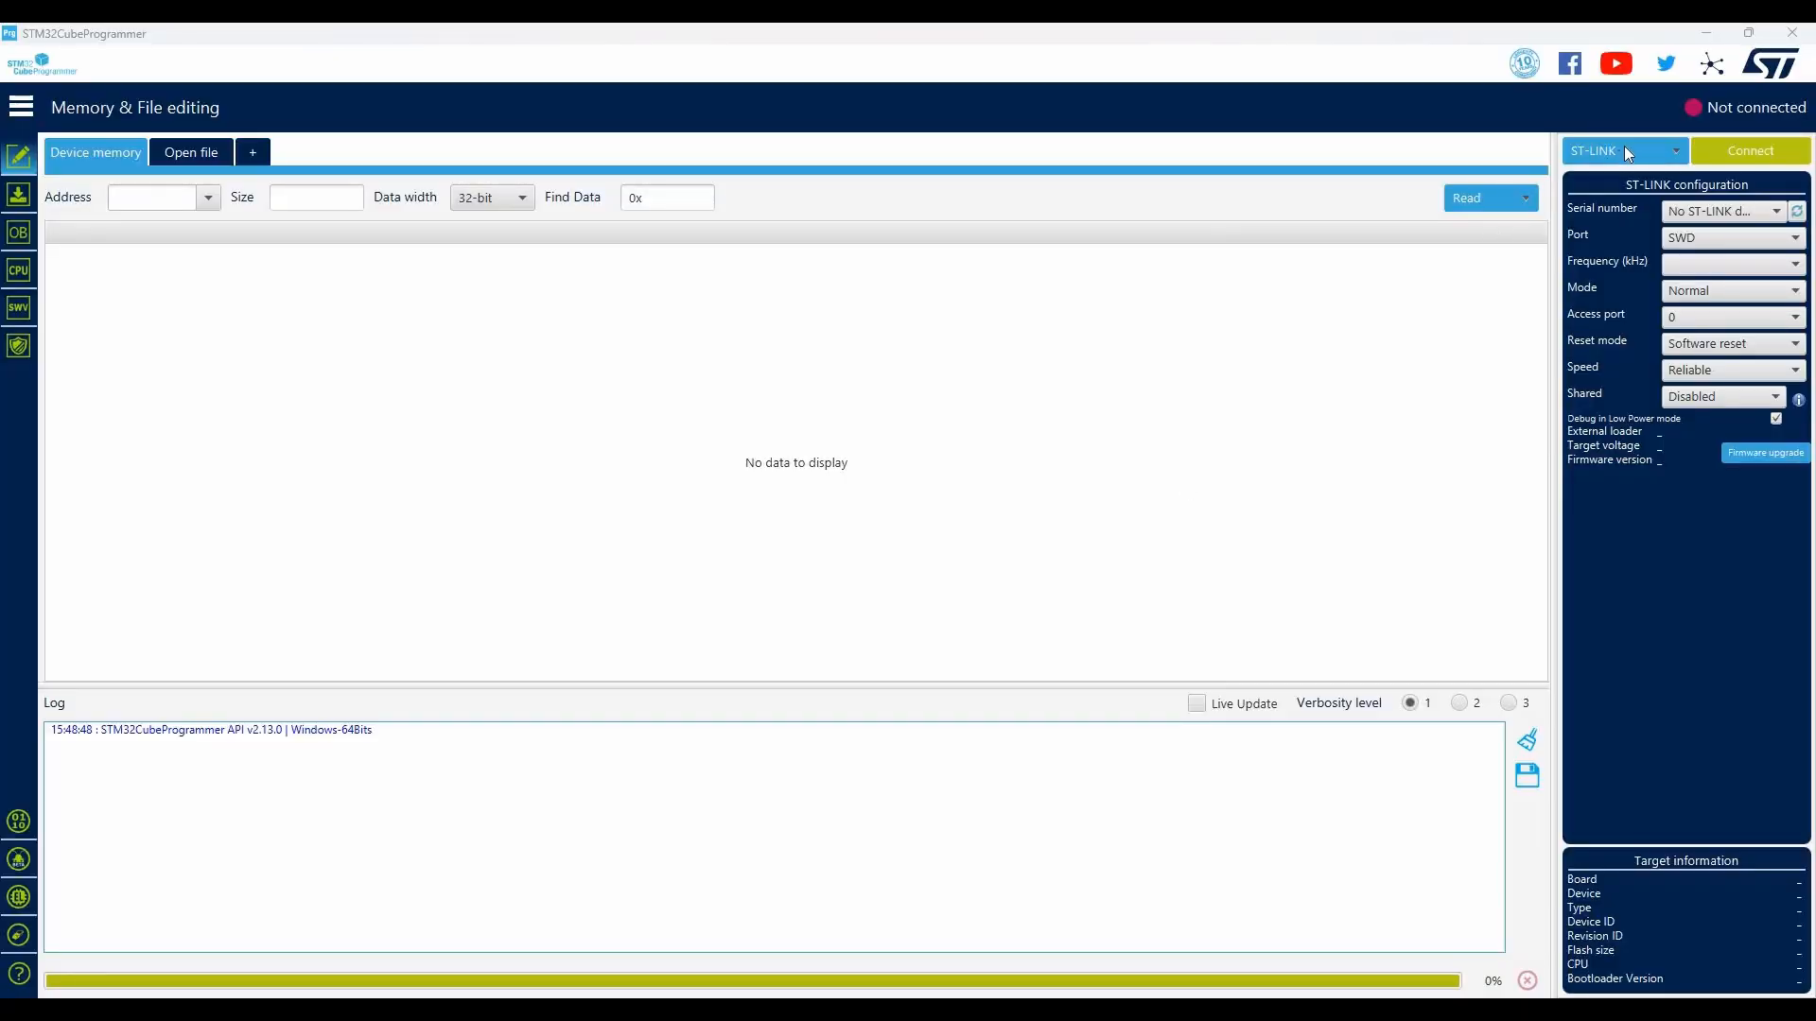
- Switch the interface from ST-LINK to UART on COM5 and connect to the STM32F03x module
click(1618, 150)
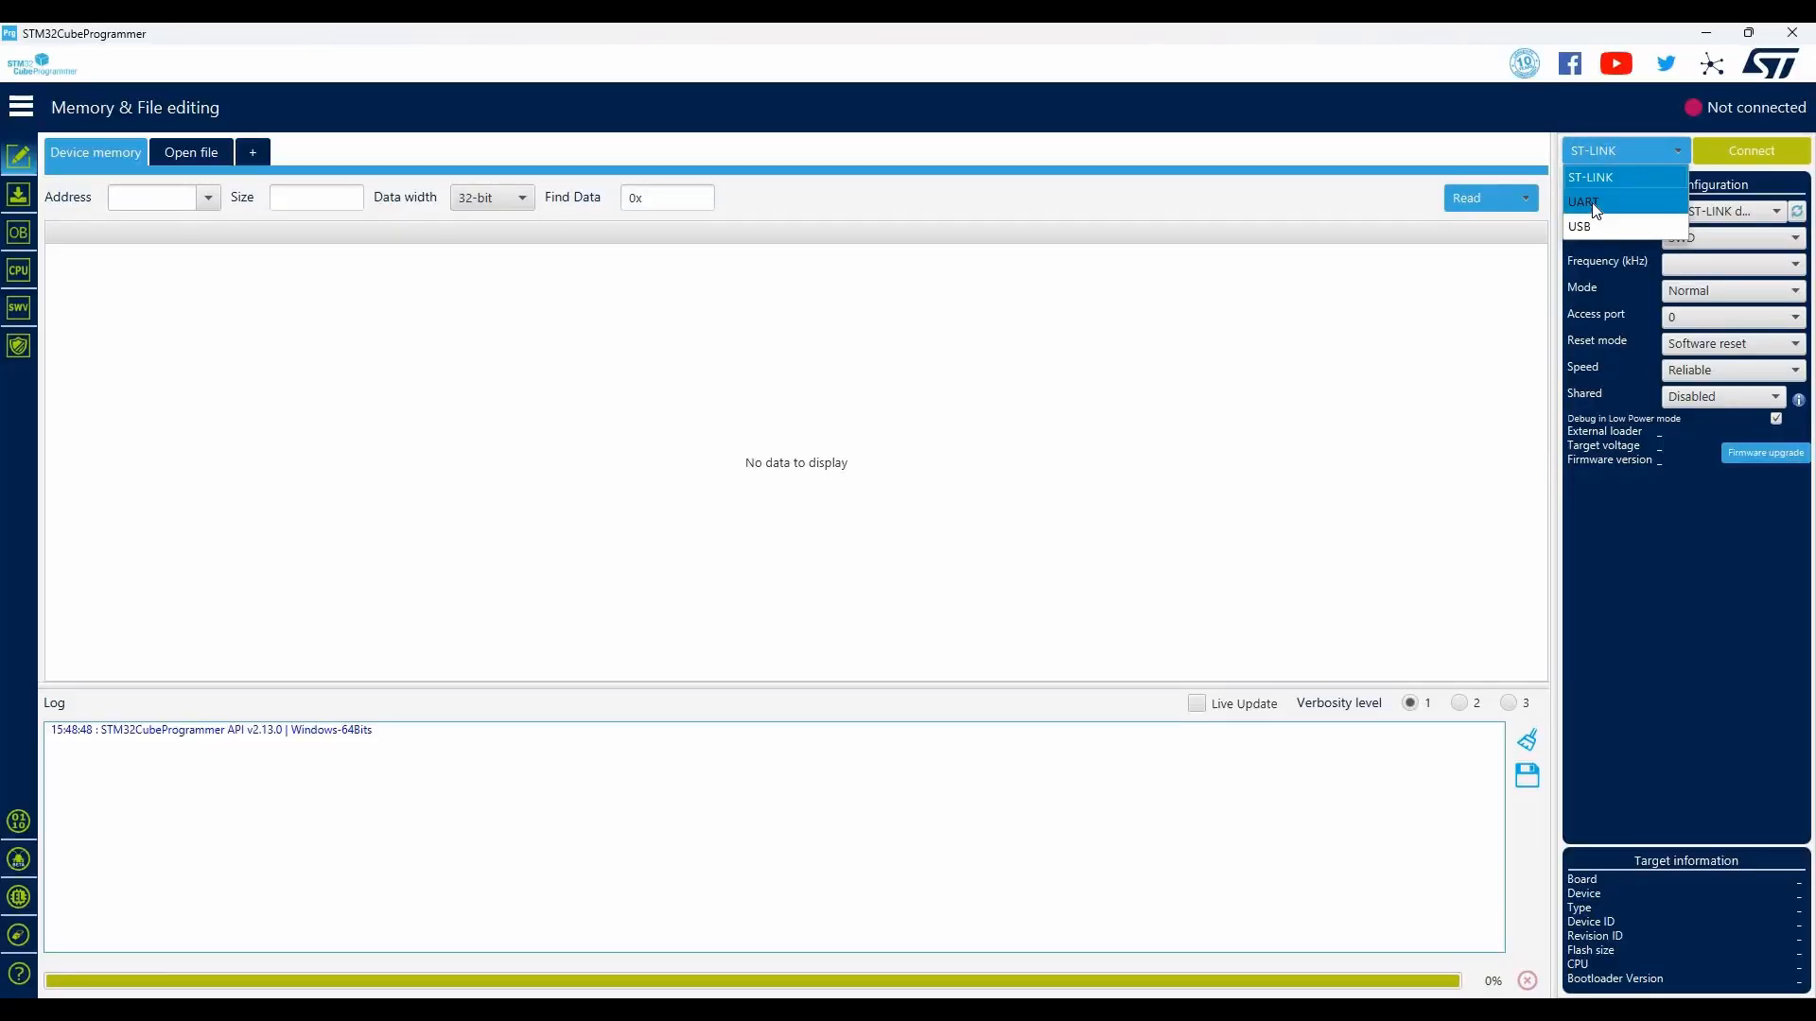
click(1582, 202)
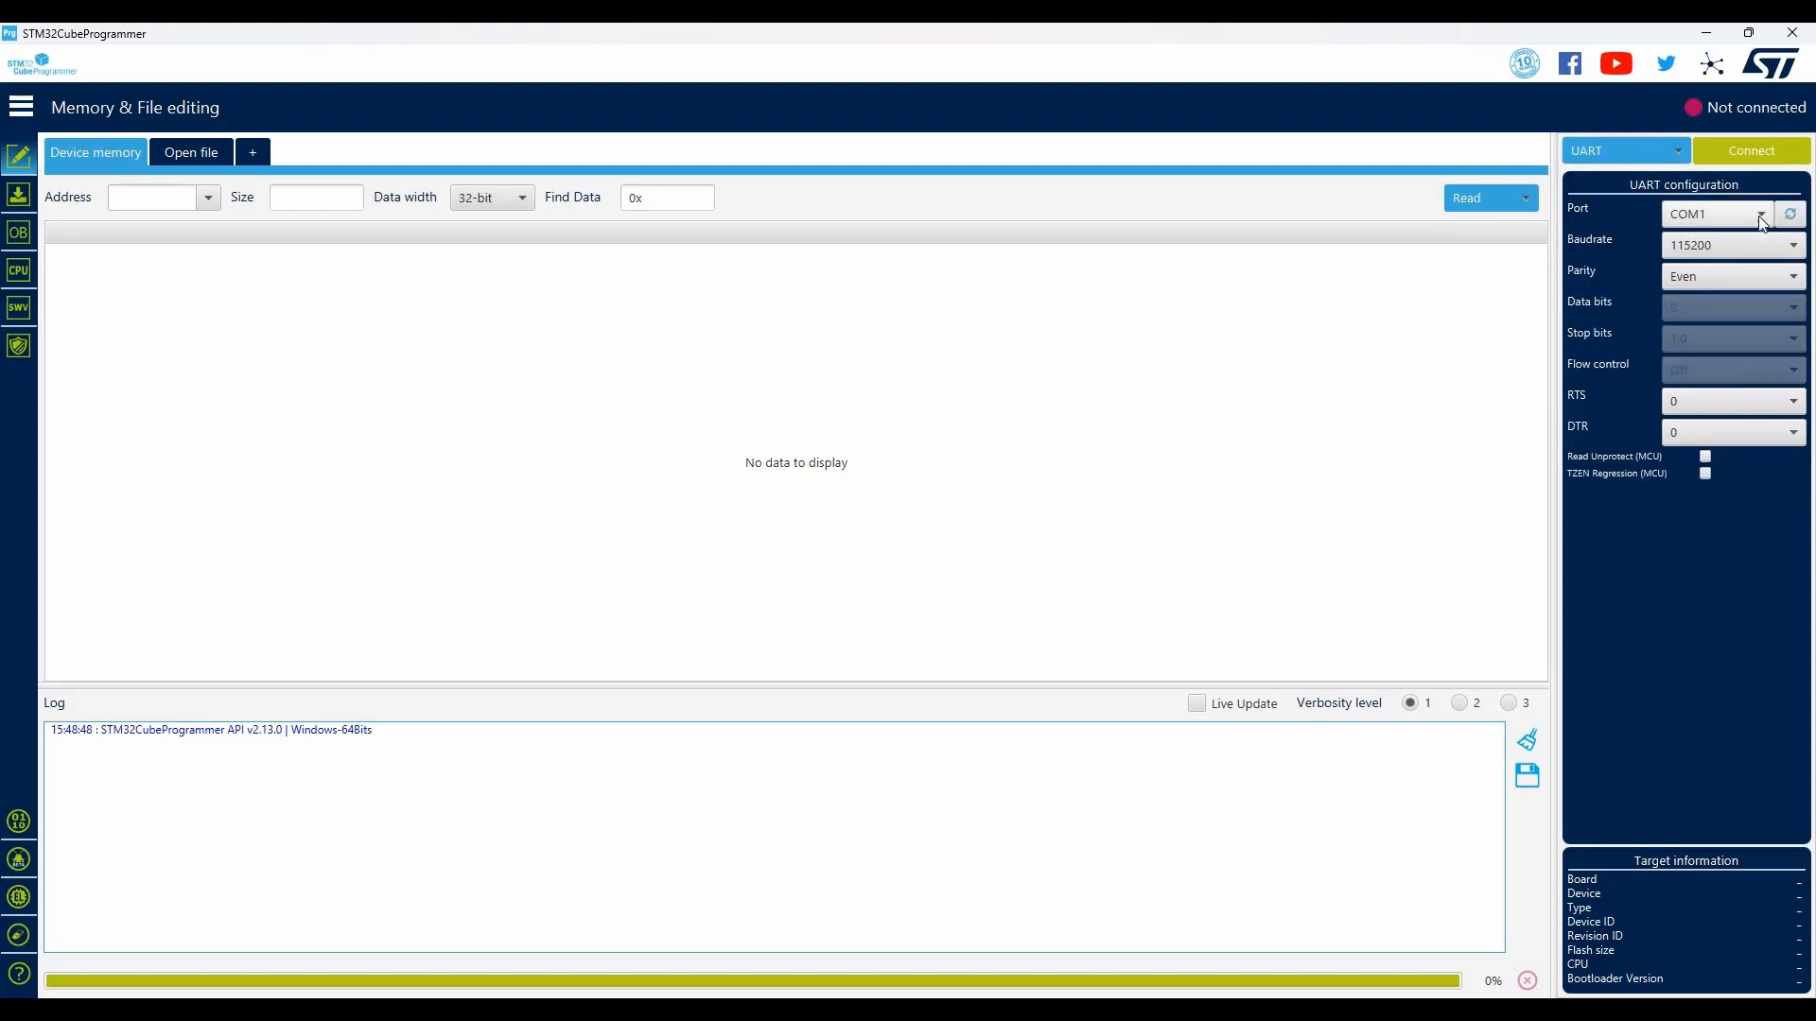
click(1717, 213)
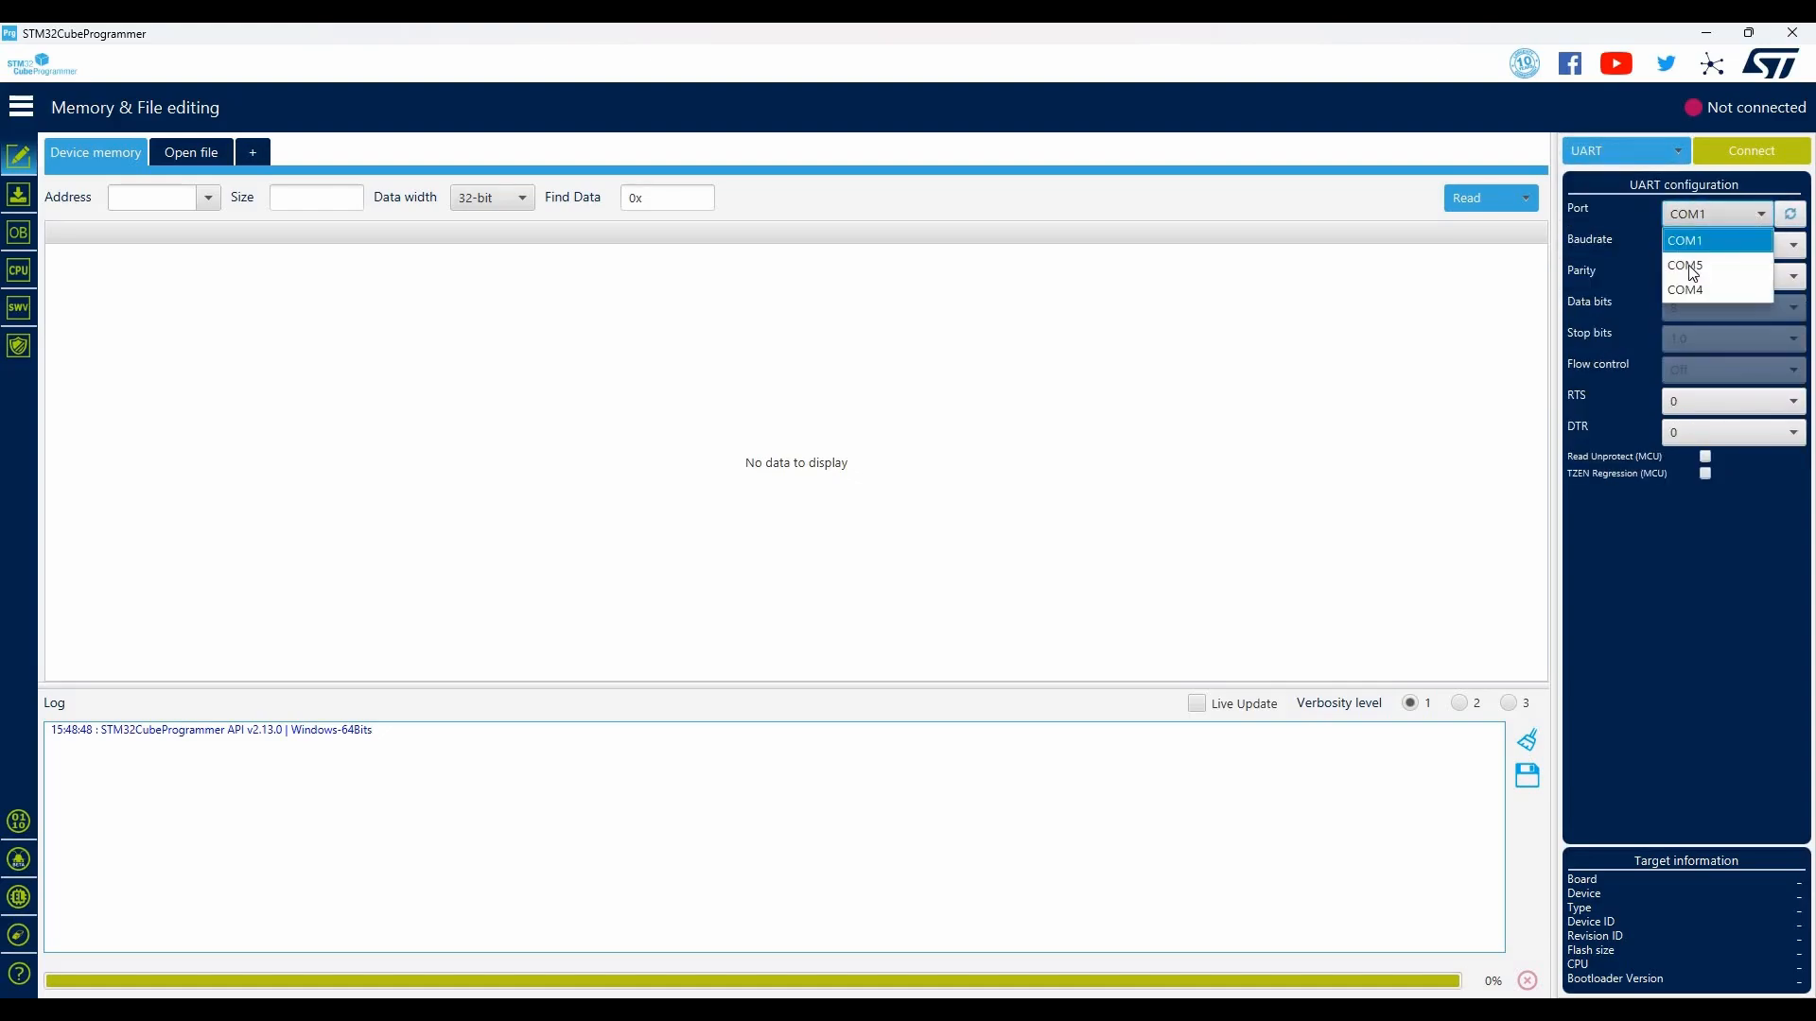
click(1684, 265)
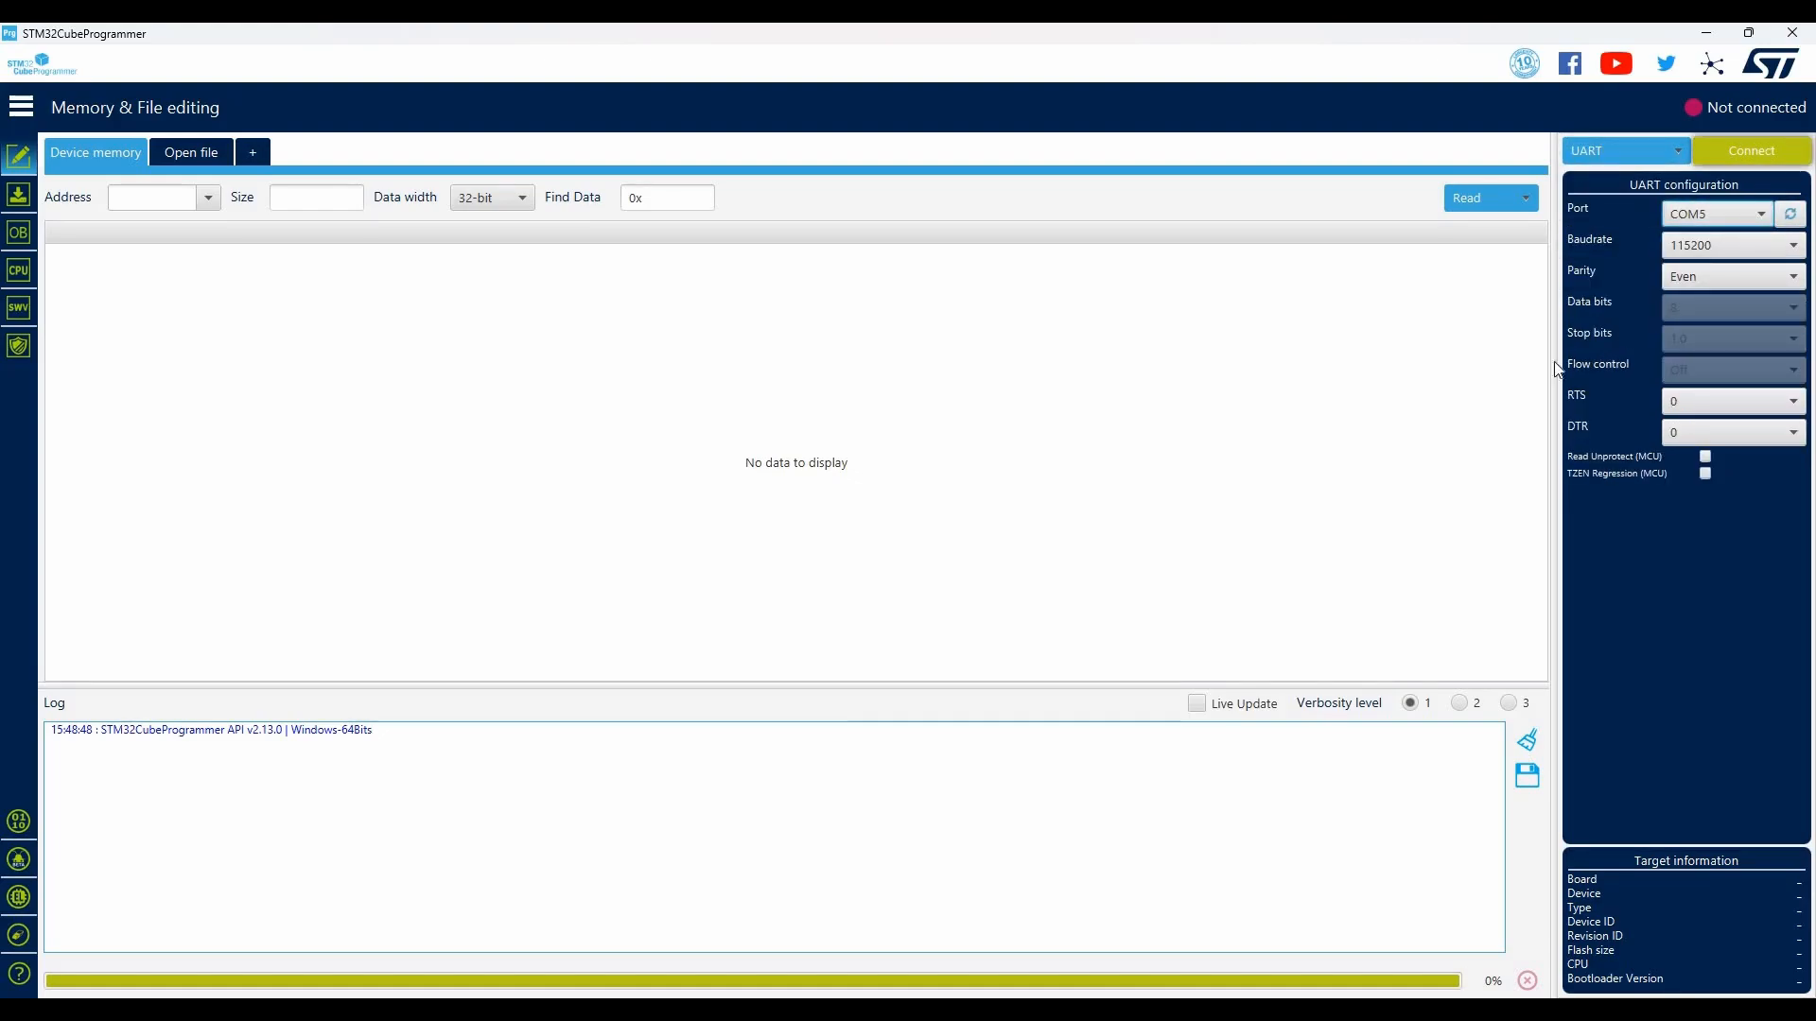
click(1750, 149)
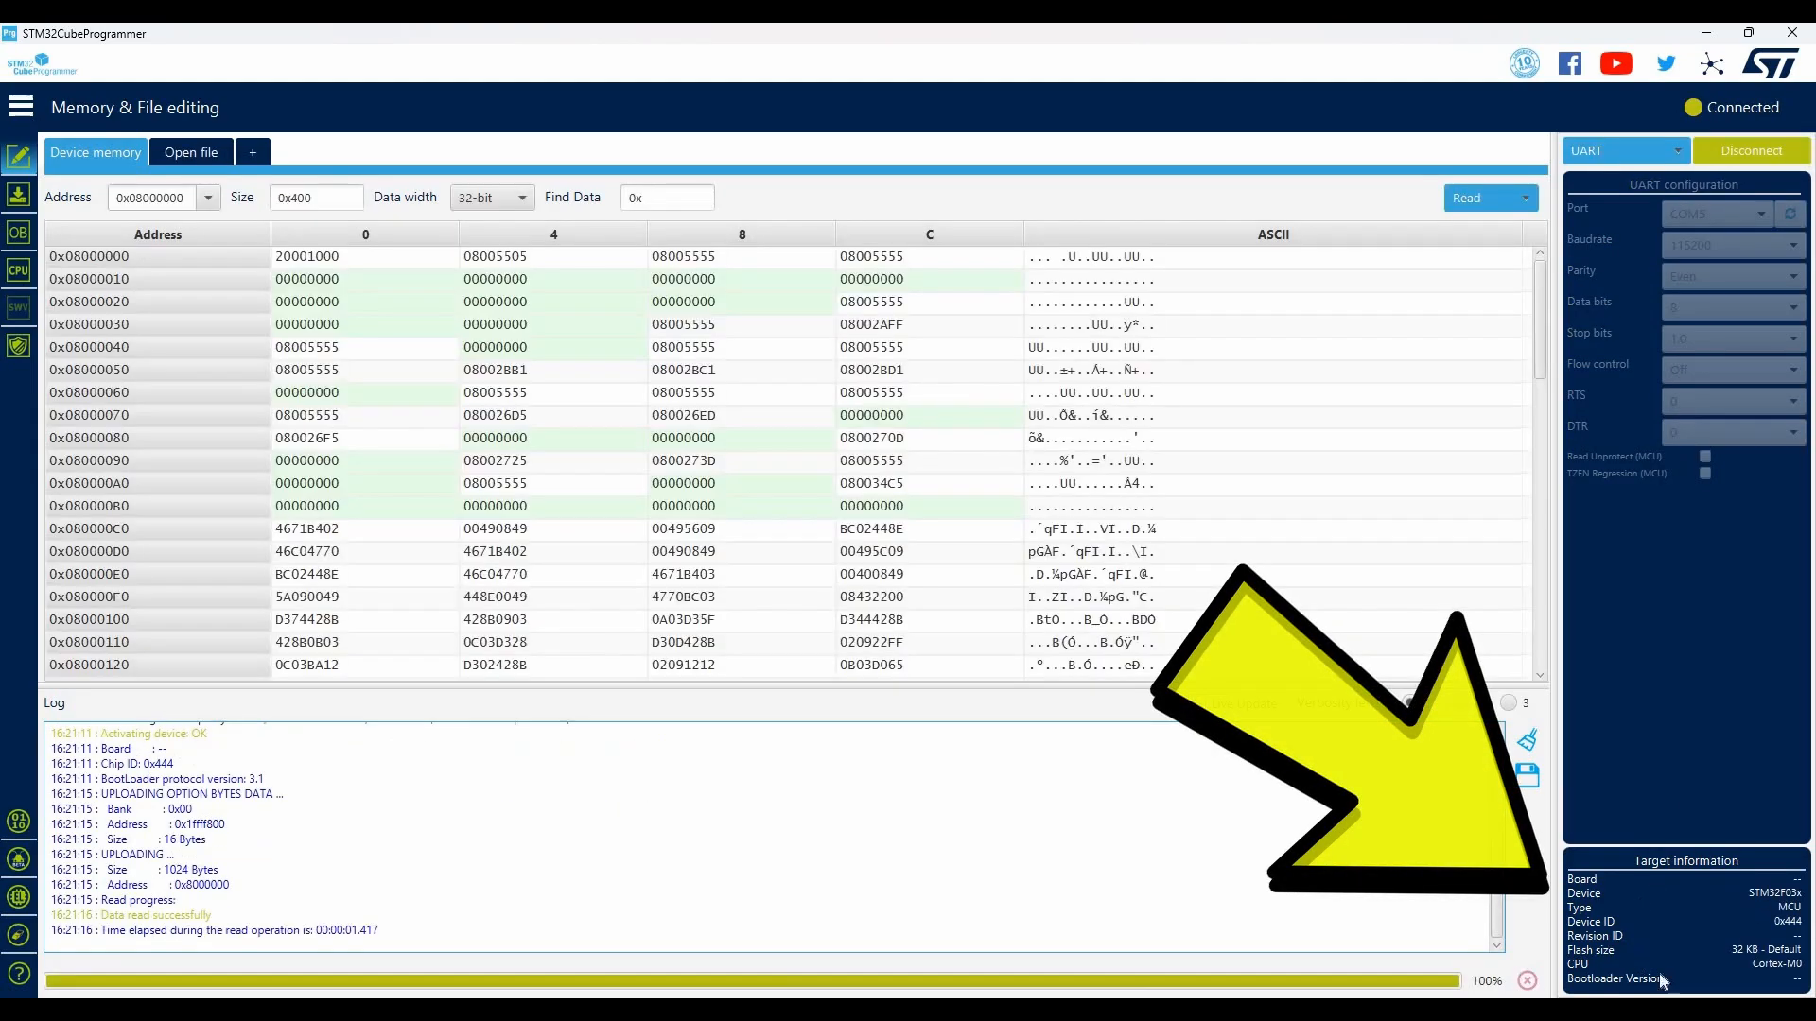
mouse_move(1620, 922)
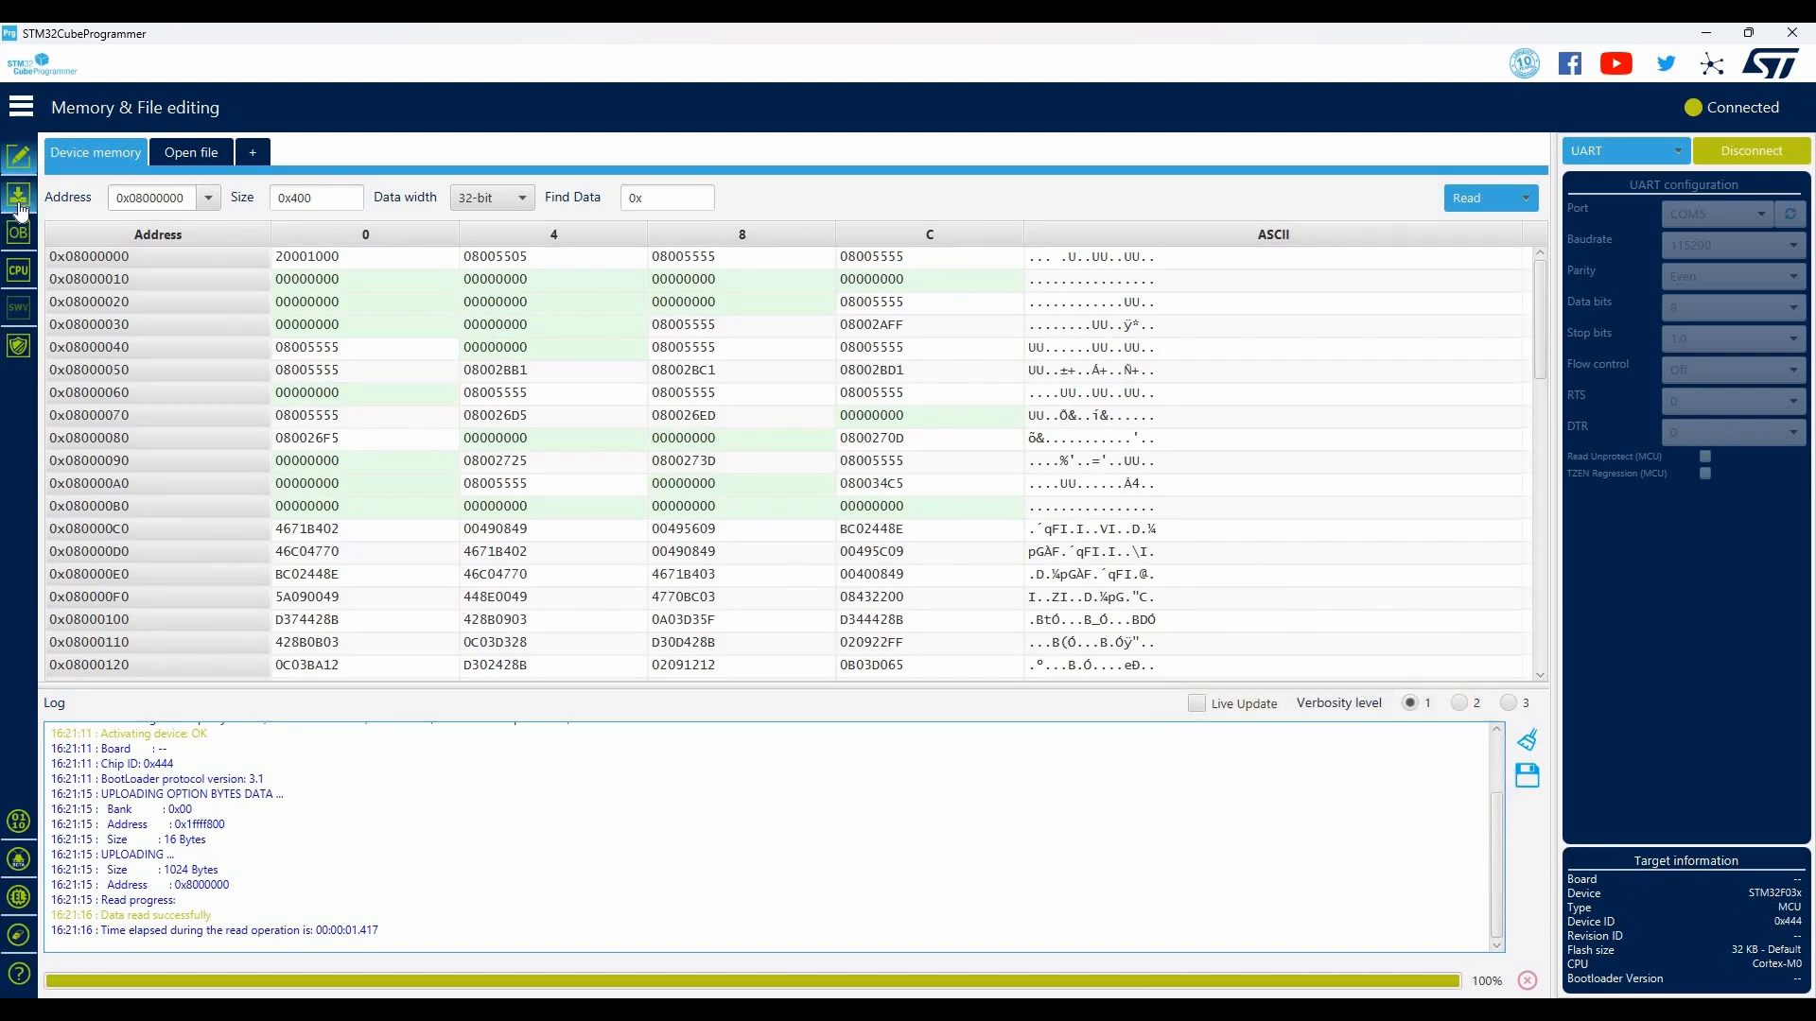
- Flash the module firmware from the Erasing & Programming page and confirm 'Download verified successfully'
click(17, 195)
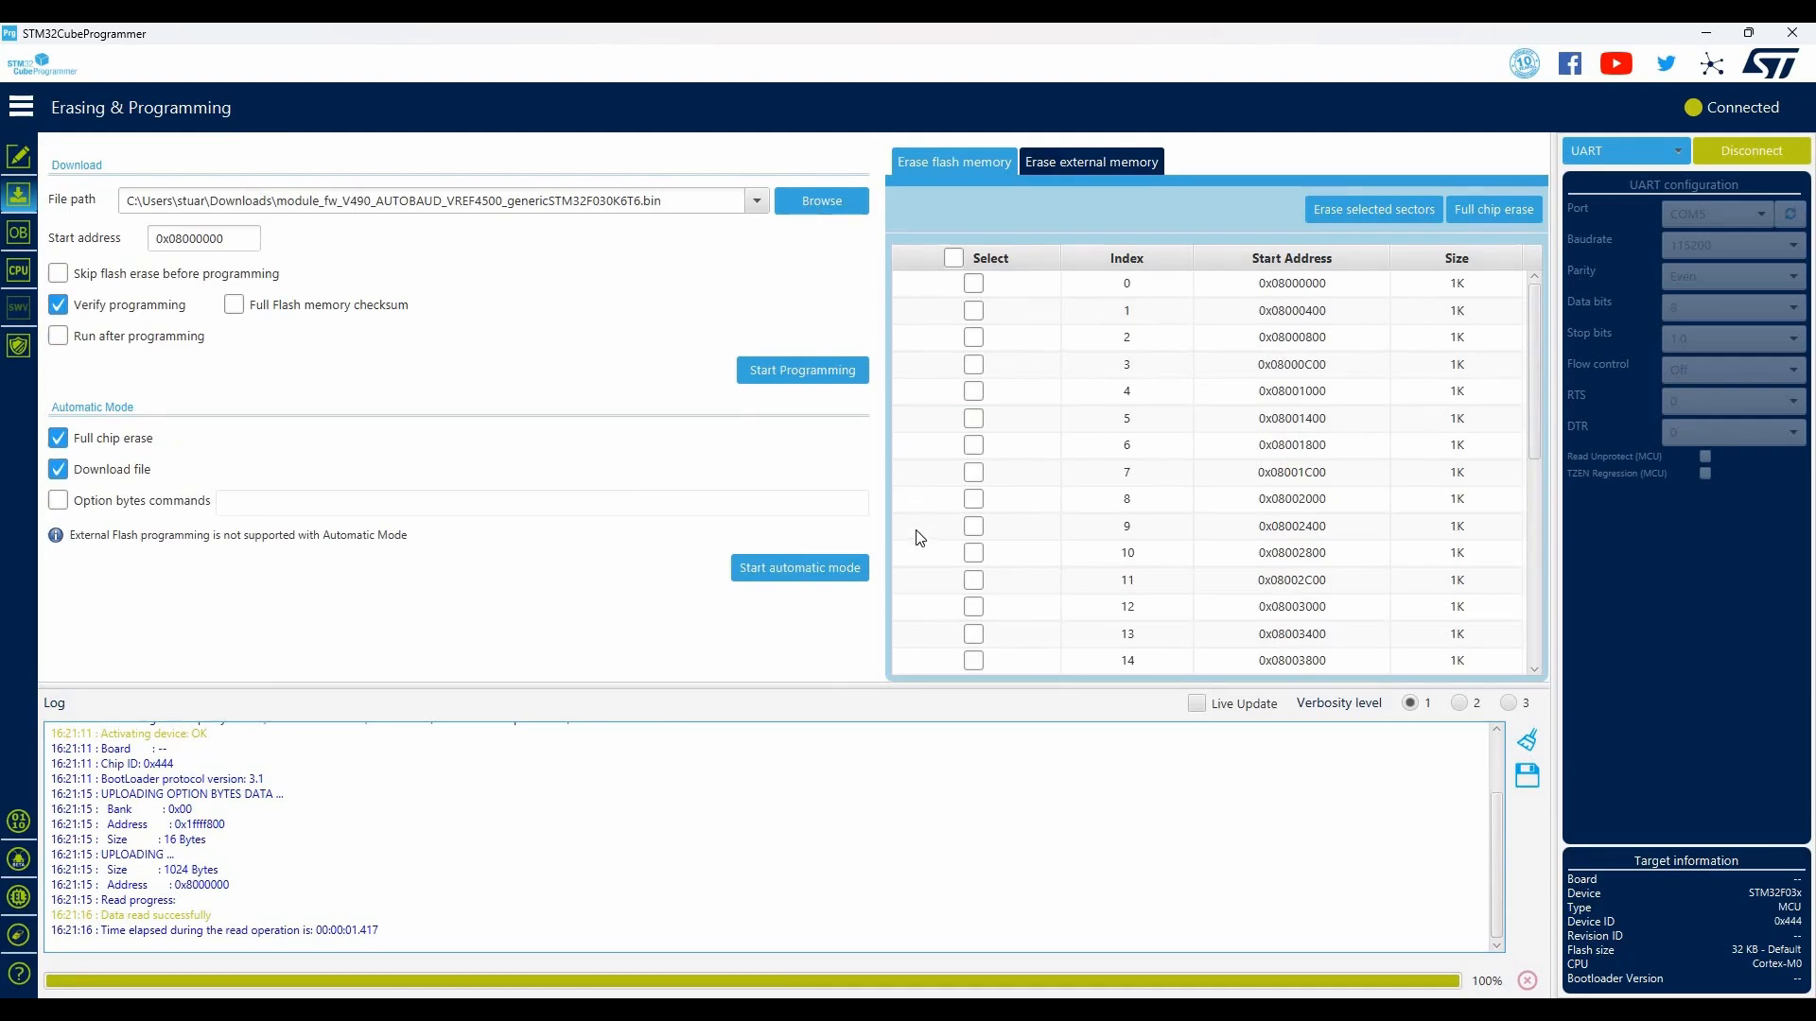
click(821, 200)
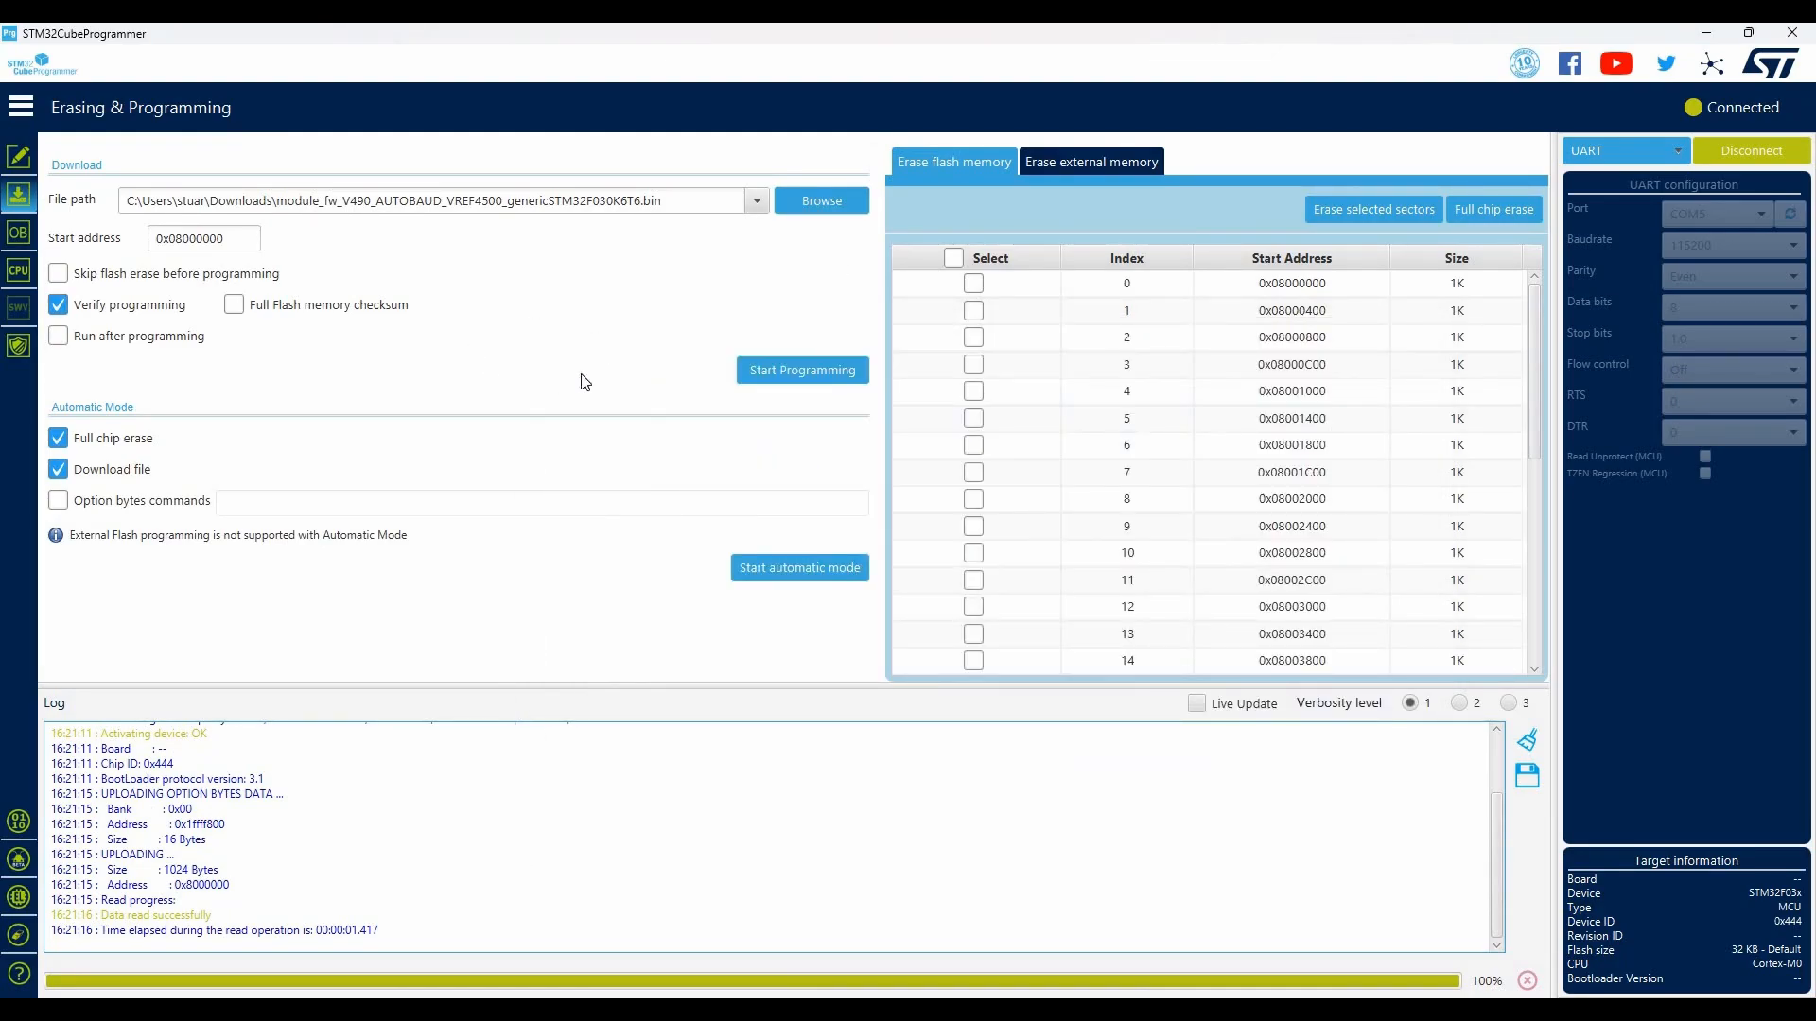
mouse_move(775, 387)
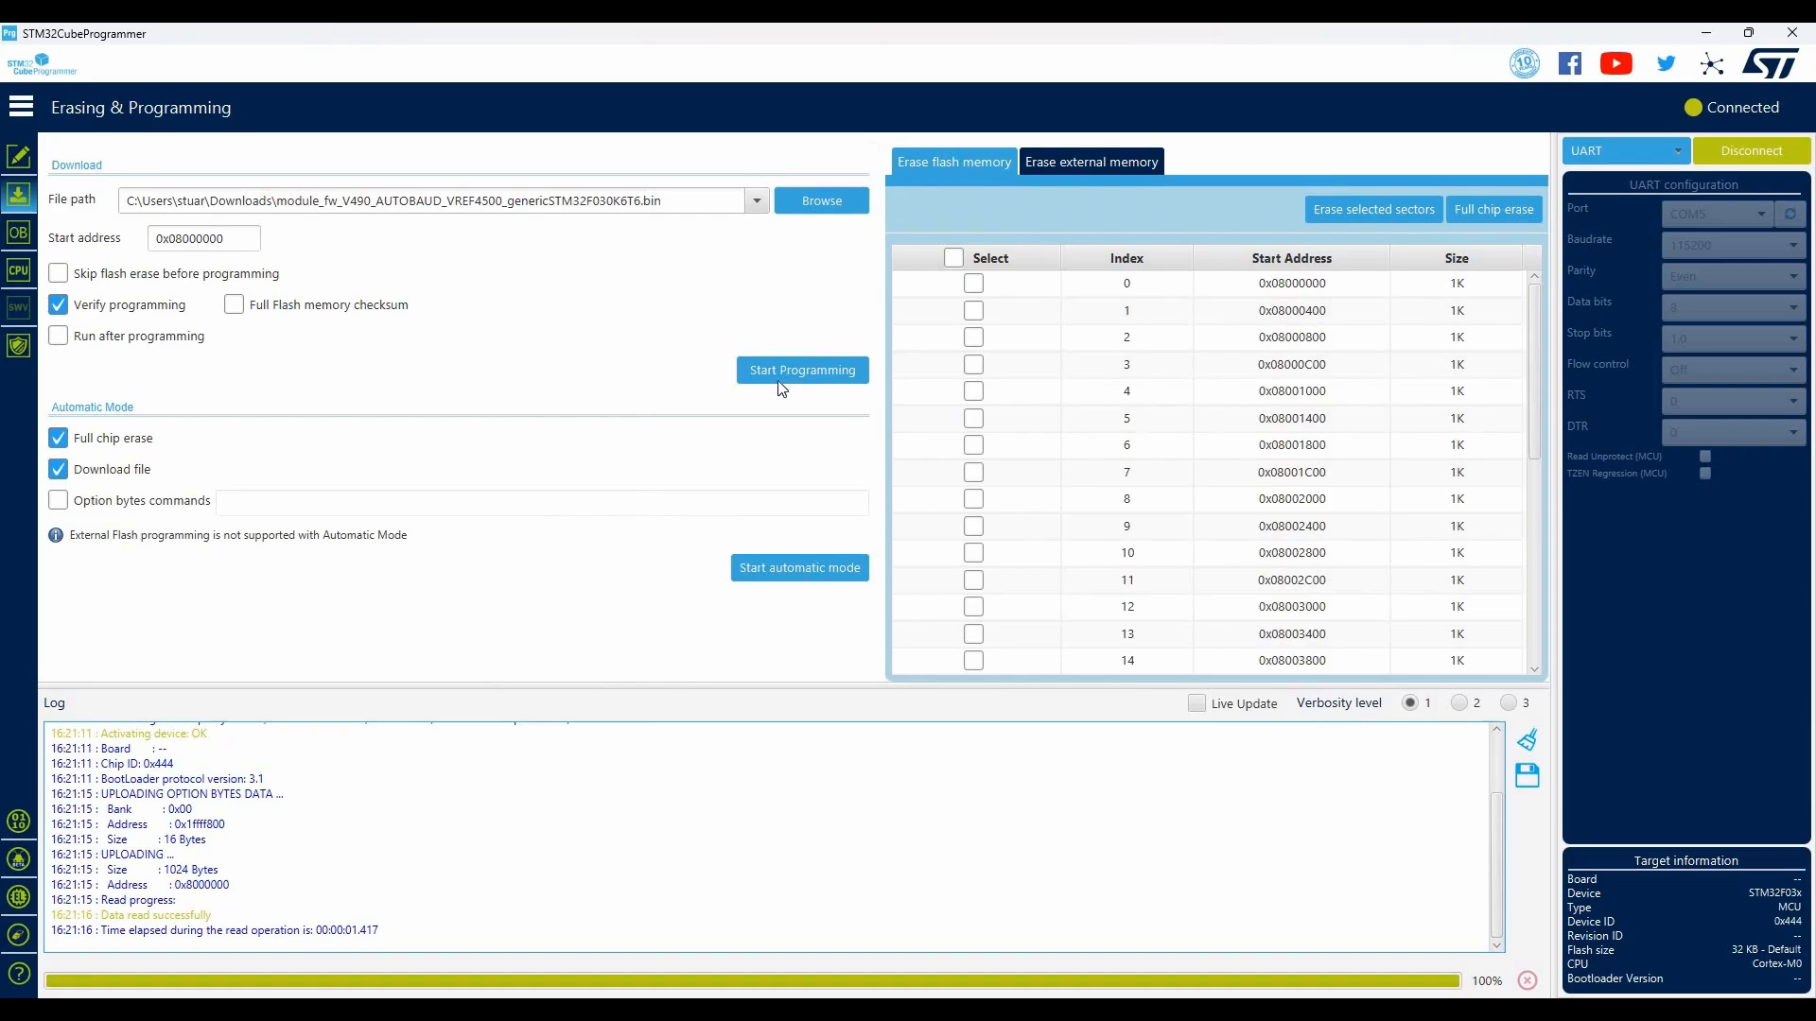
click(801, 370)
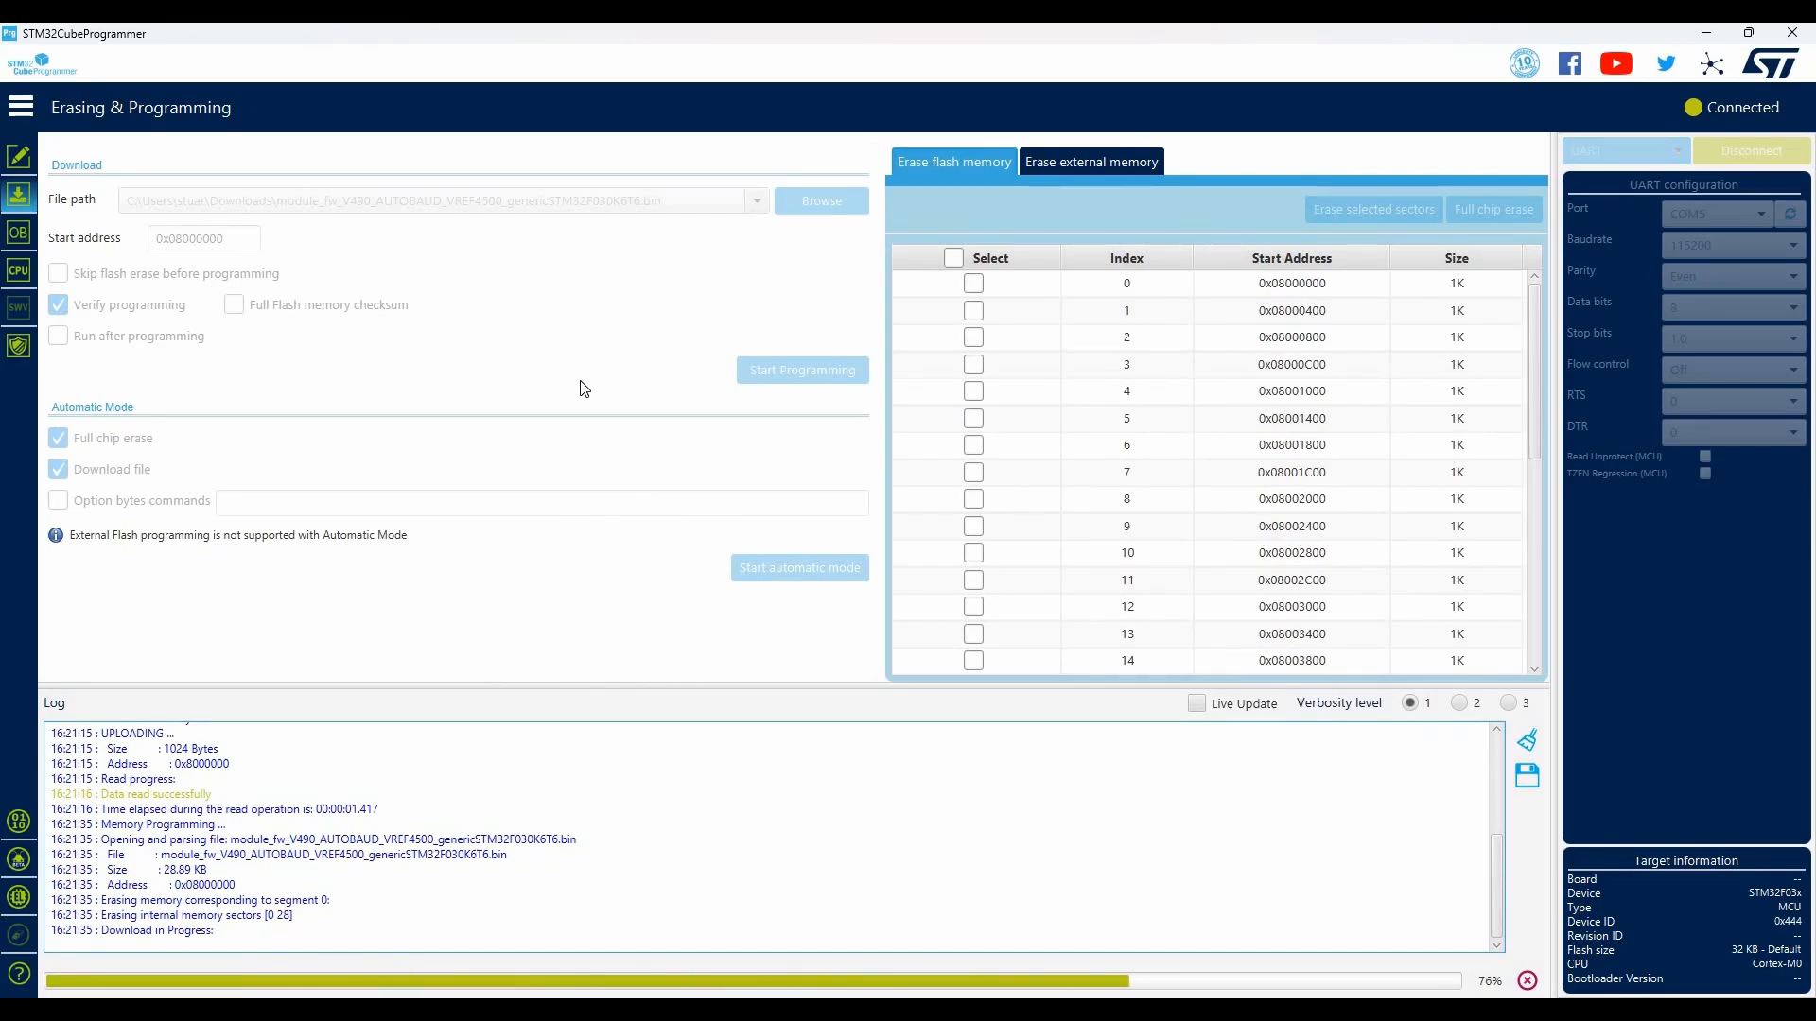
mouse_move(1063, 555)
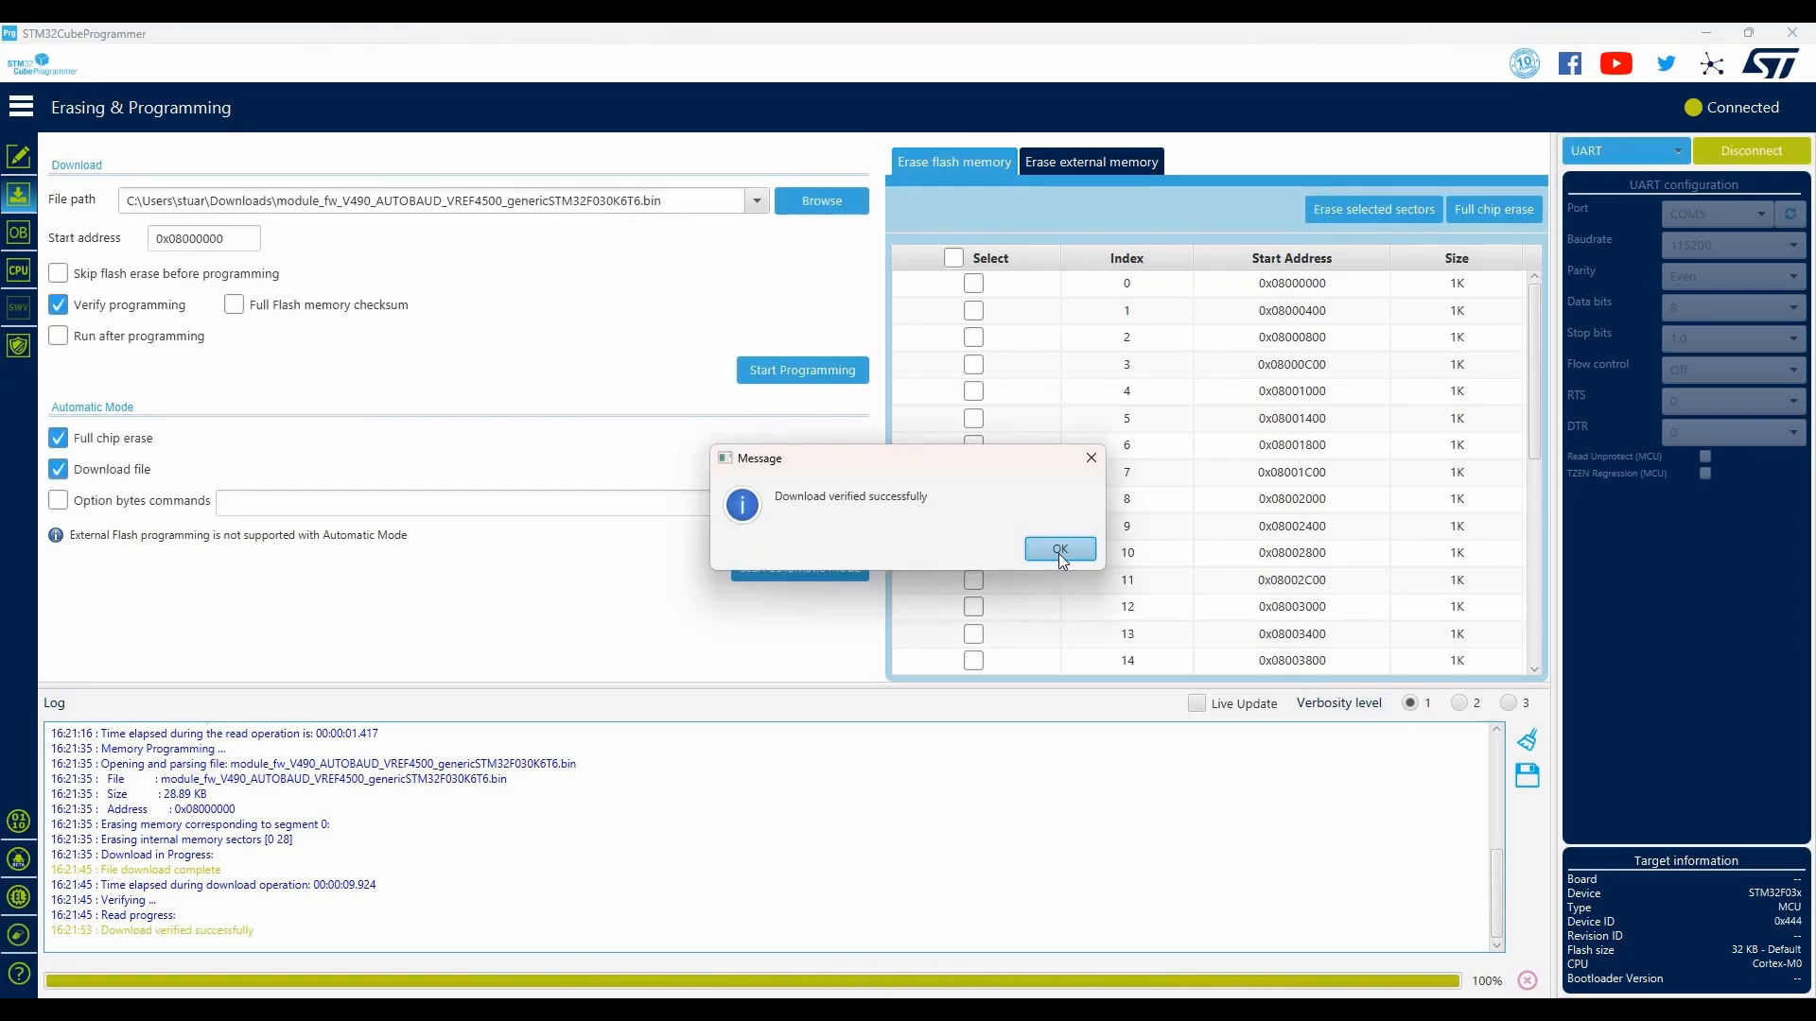
mouse_move(722, 600)
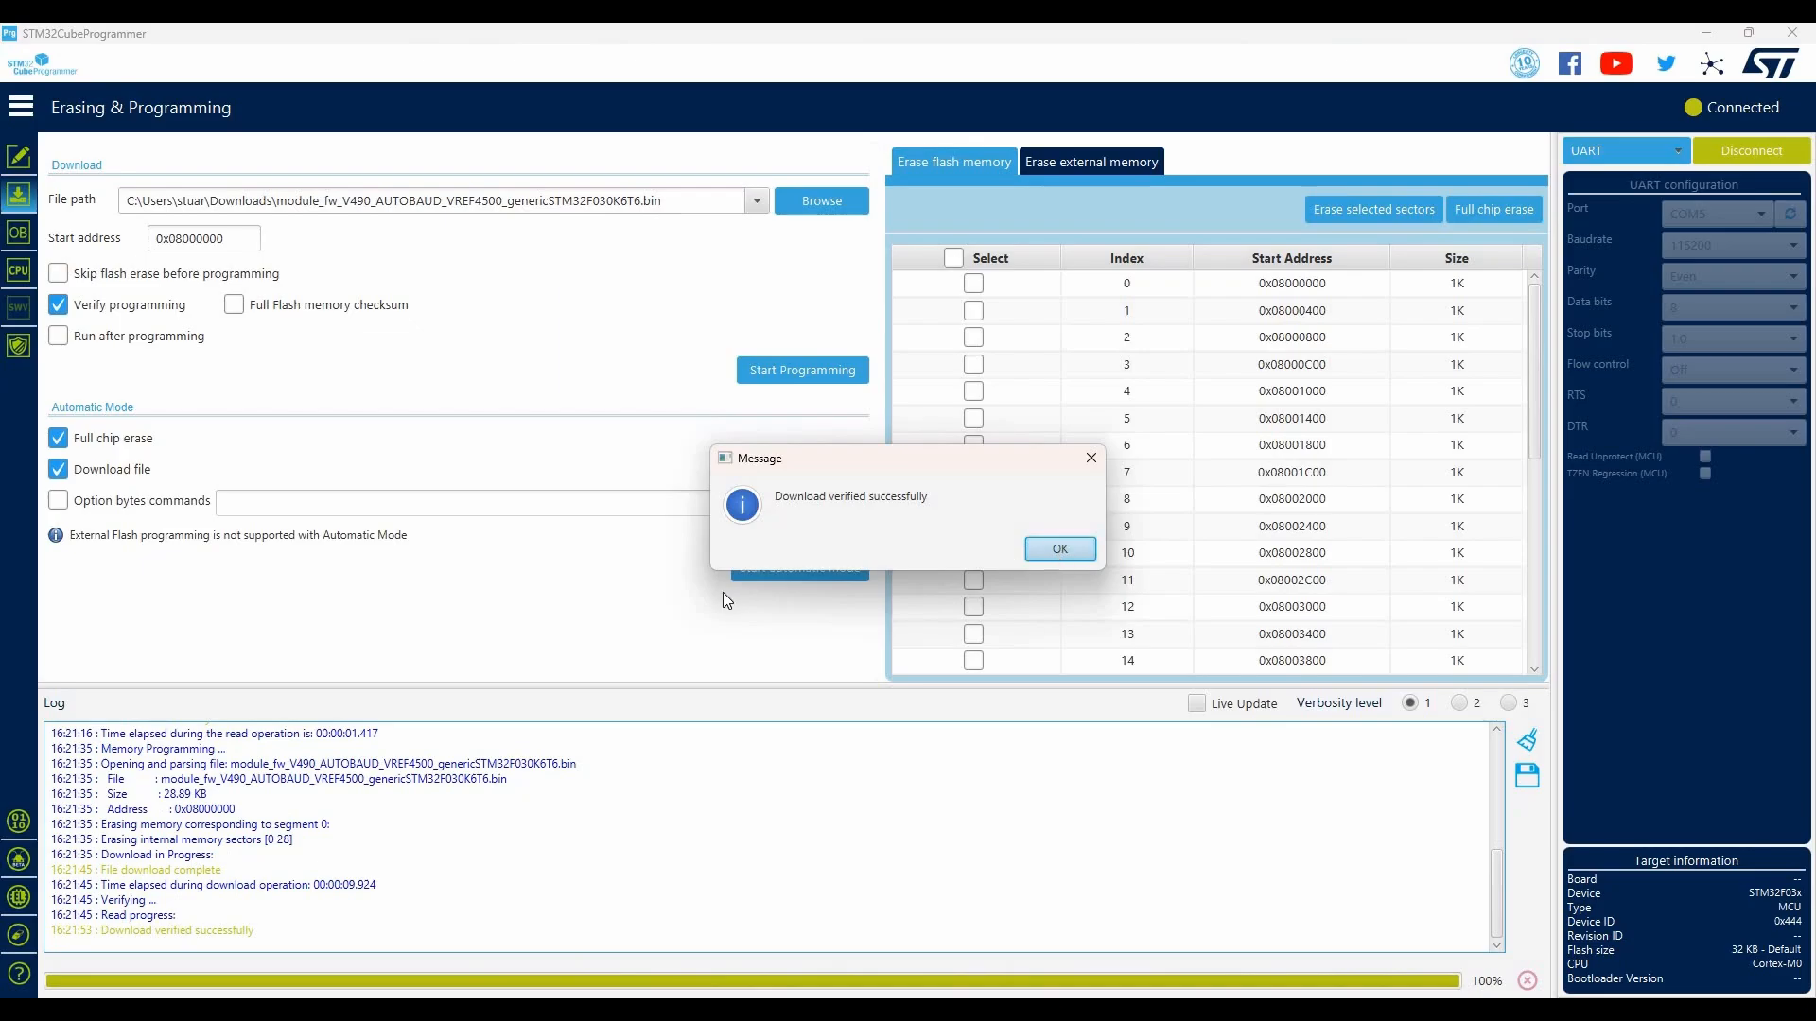
click(1057, 547)
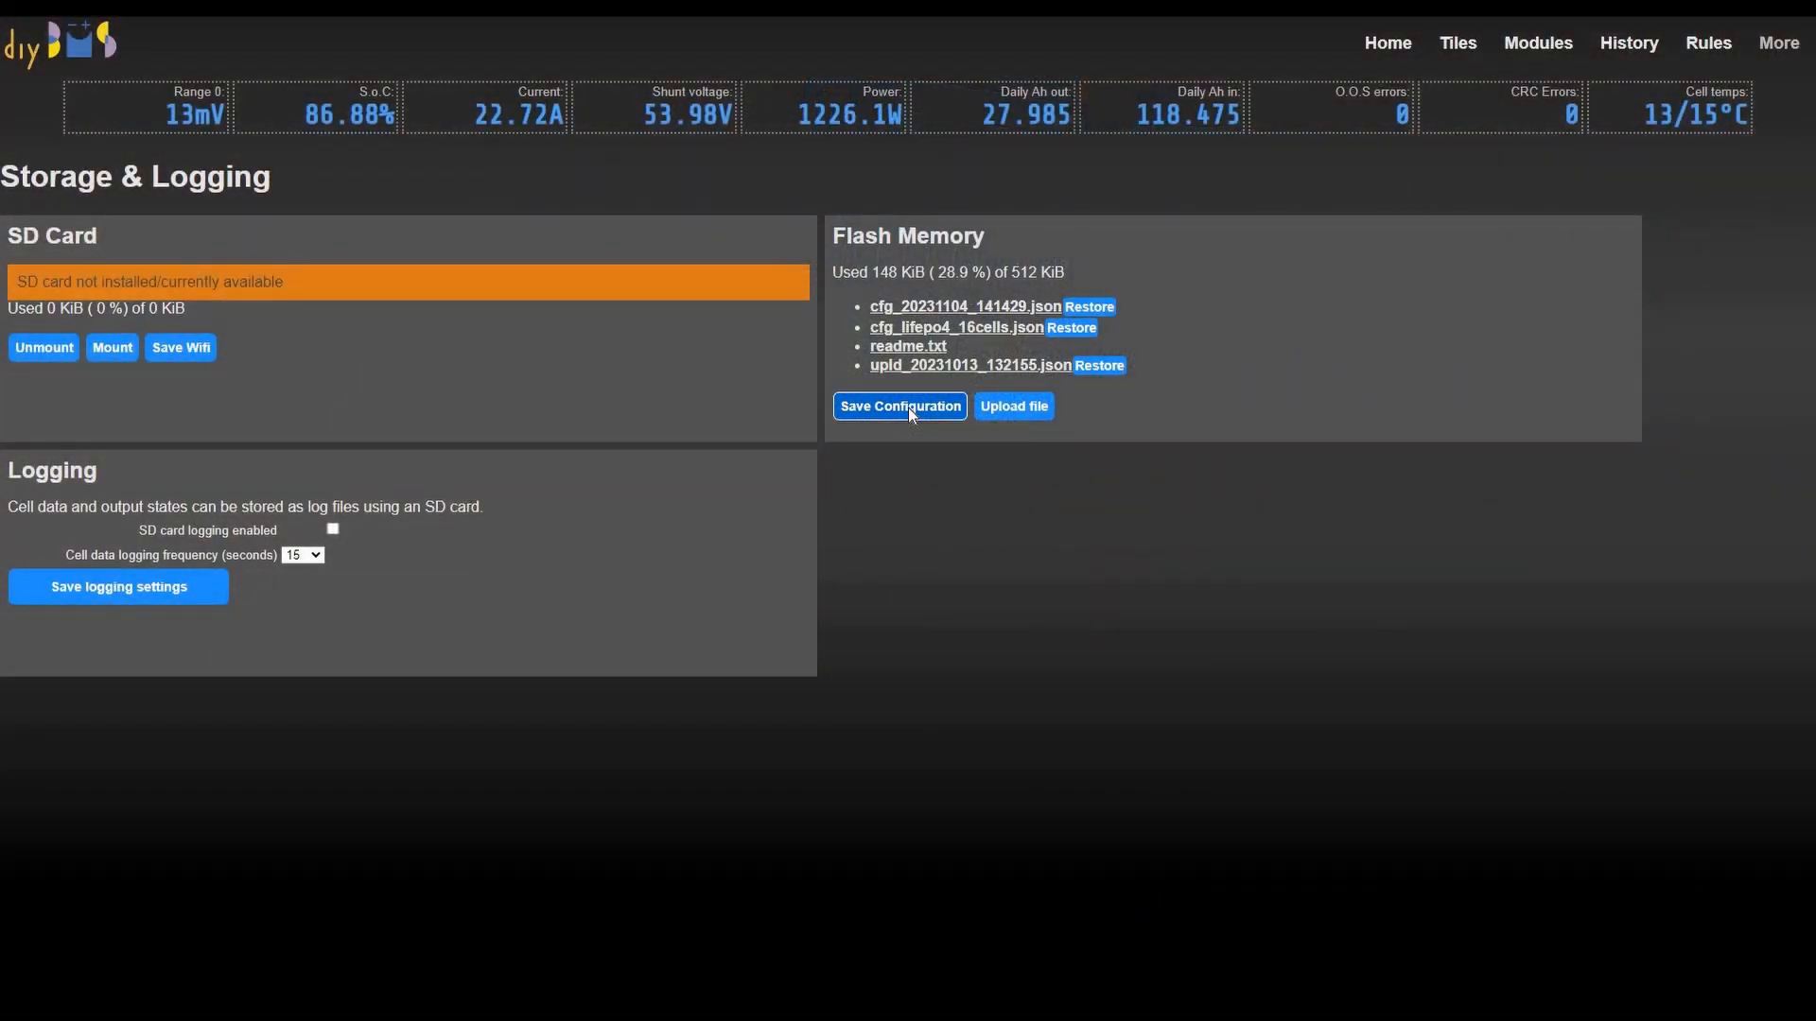
- Save the configuration to flash and download the cfg_20240327_114224.json backup
click(899, 407)
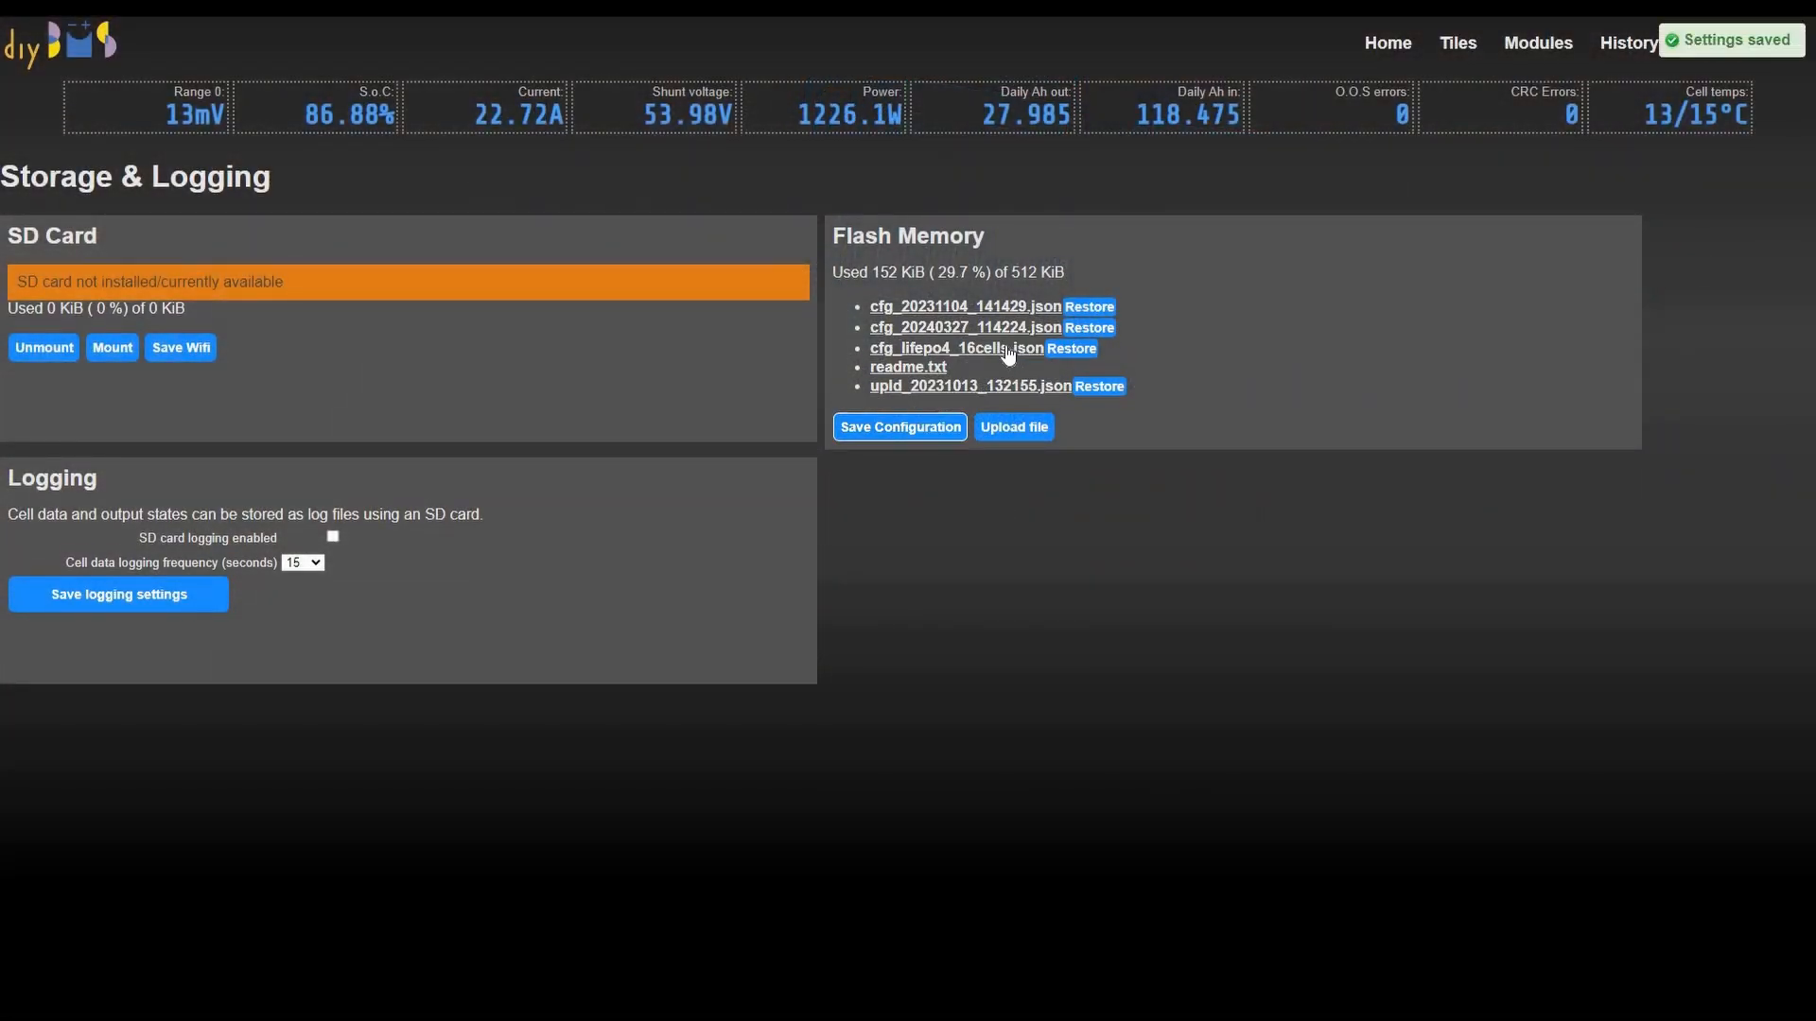
mouse_move(944, 336)
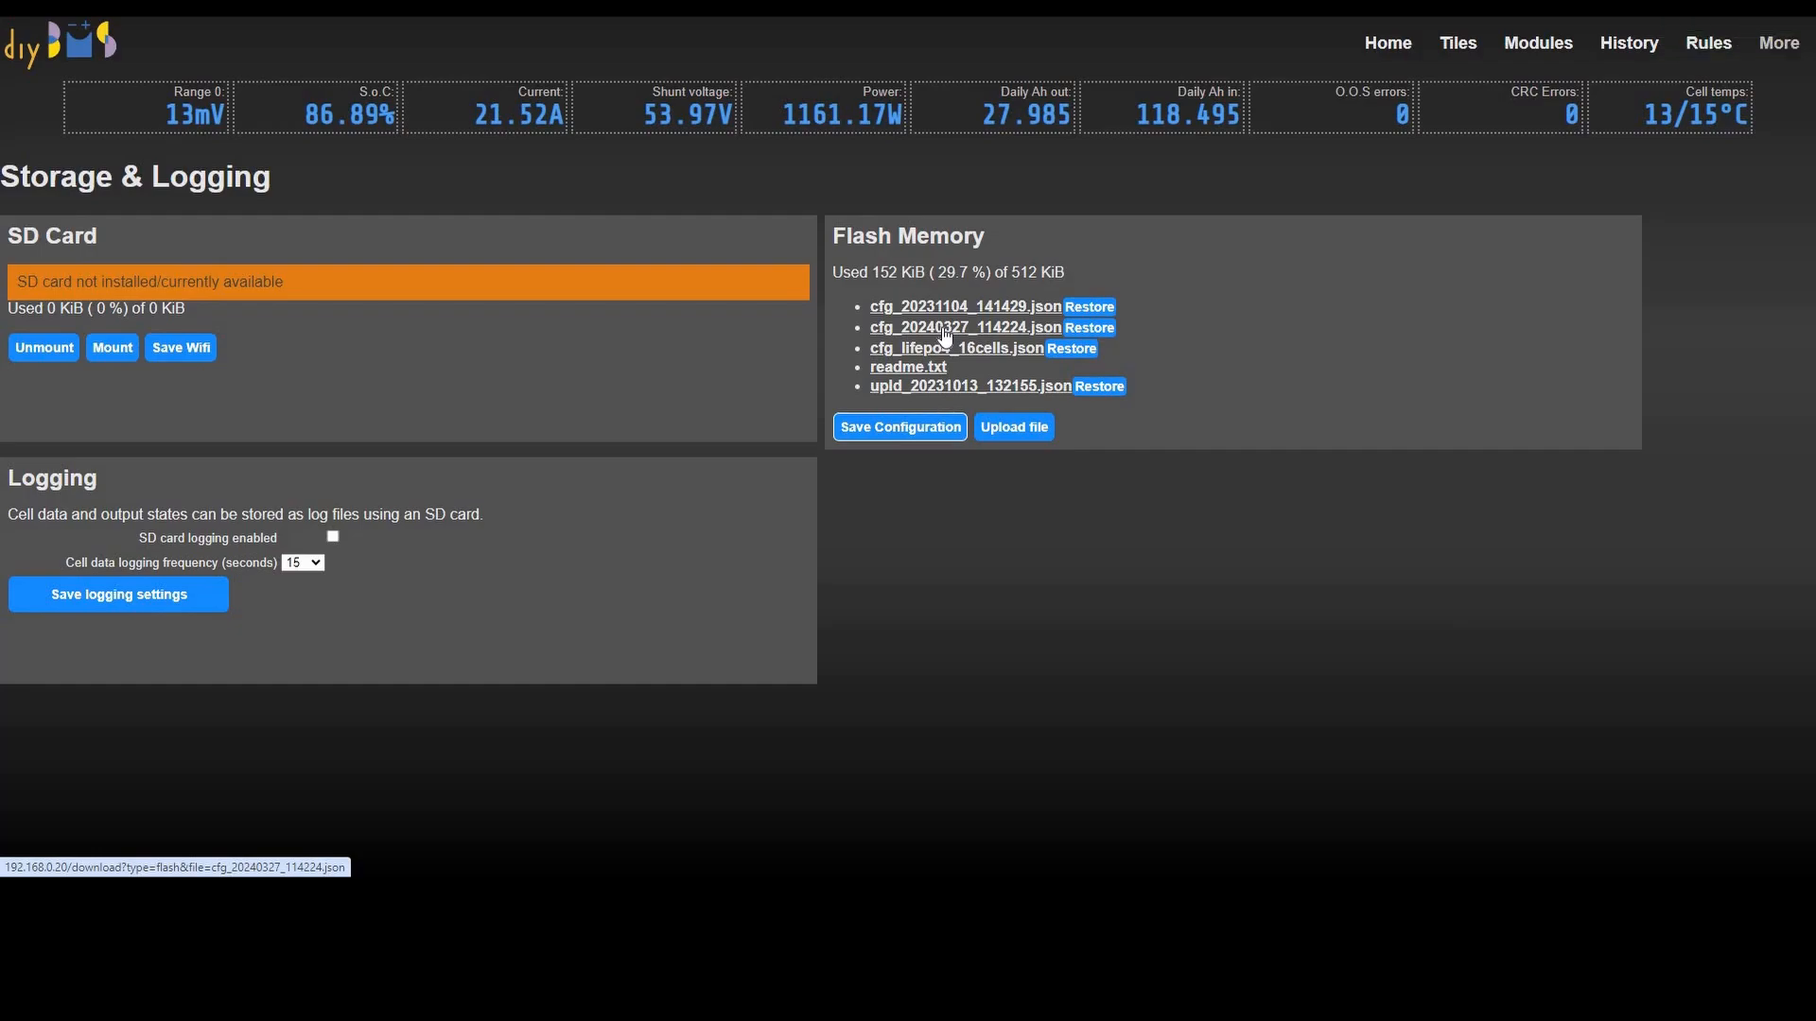
click(961, 326)
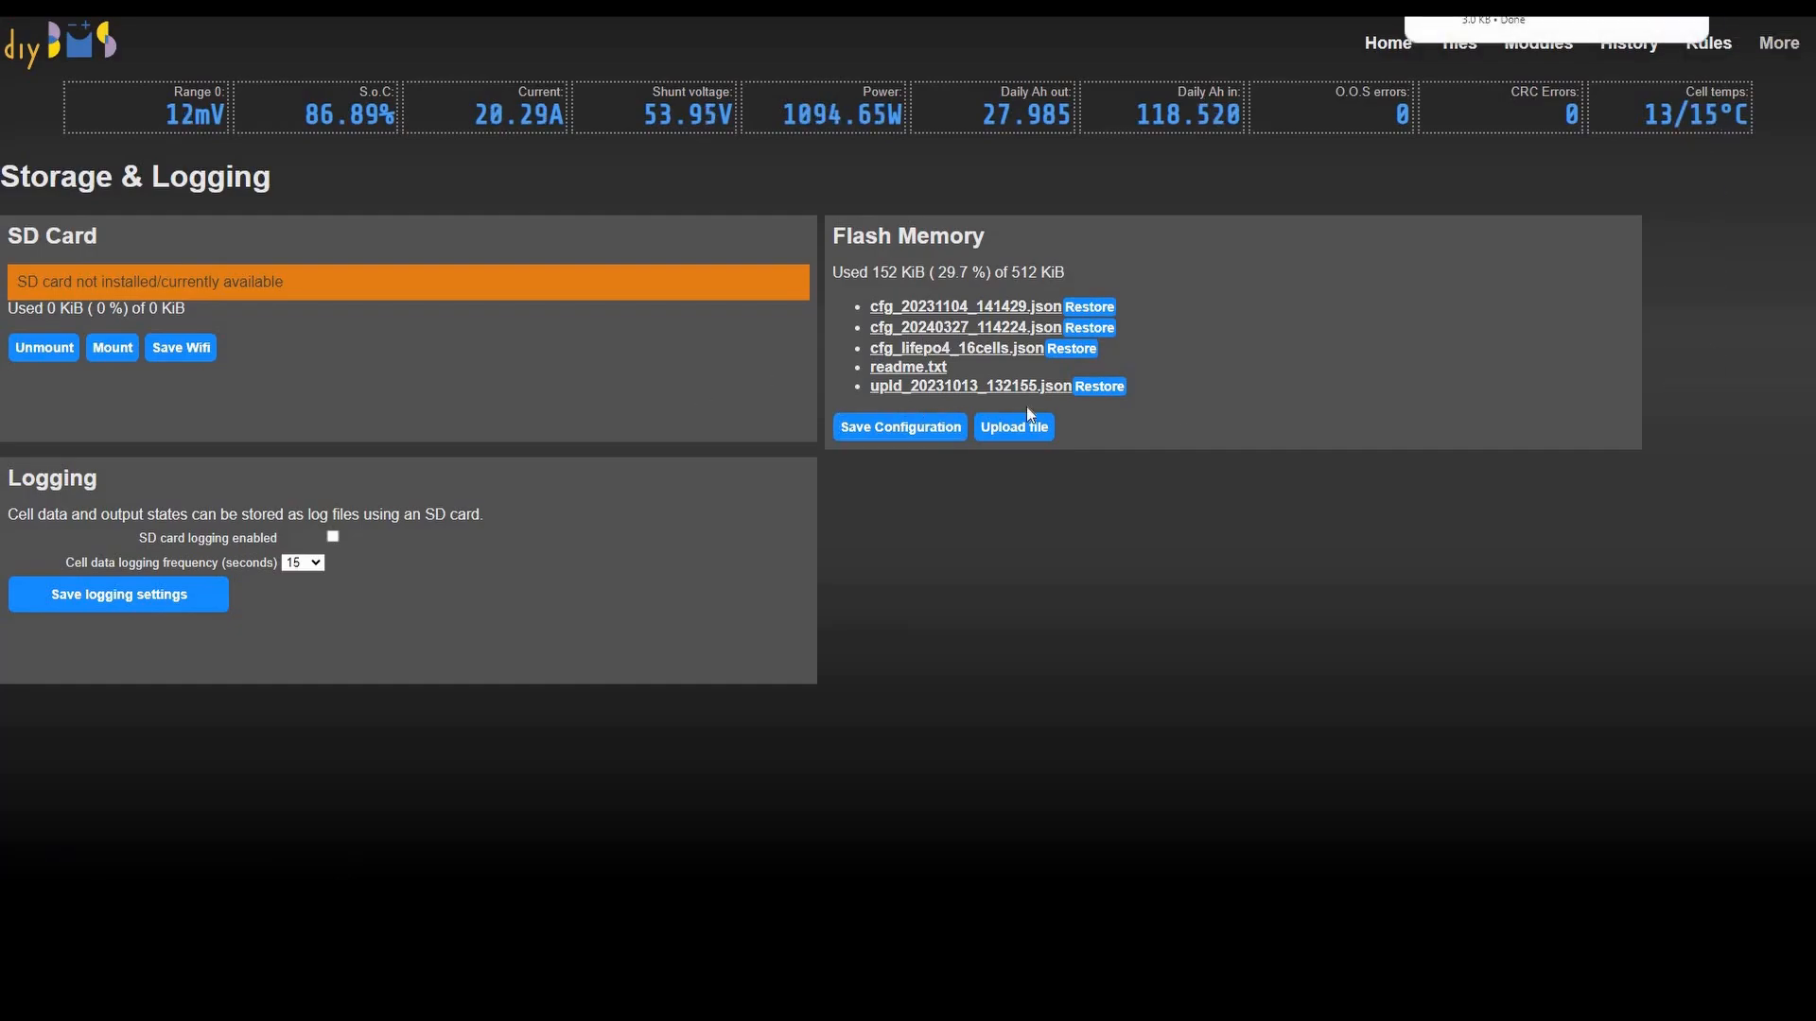
mouse_move(1534, 192)
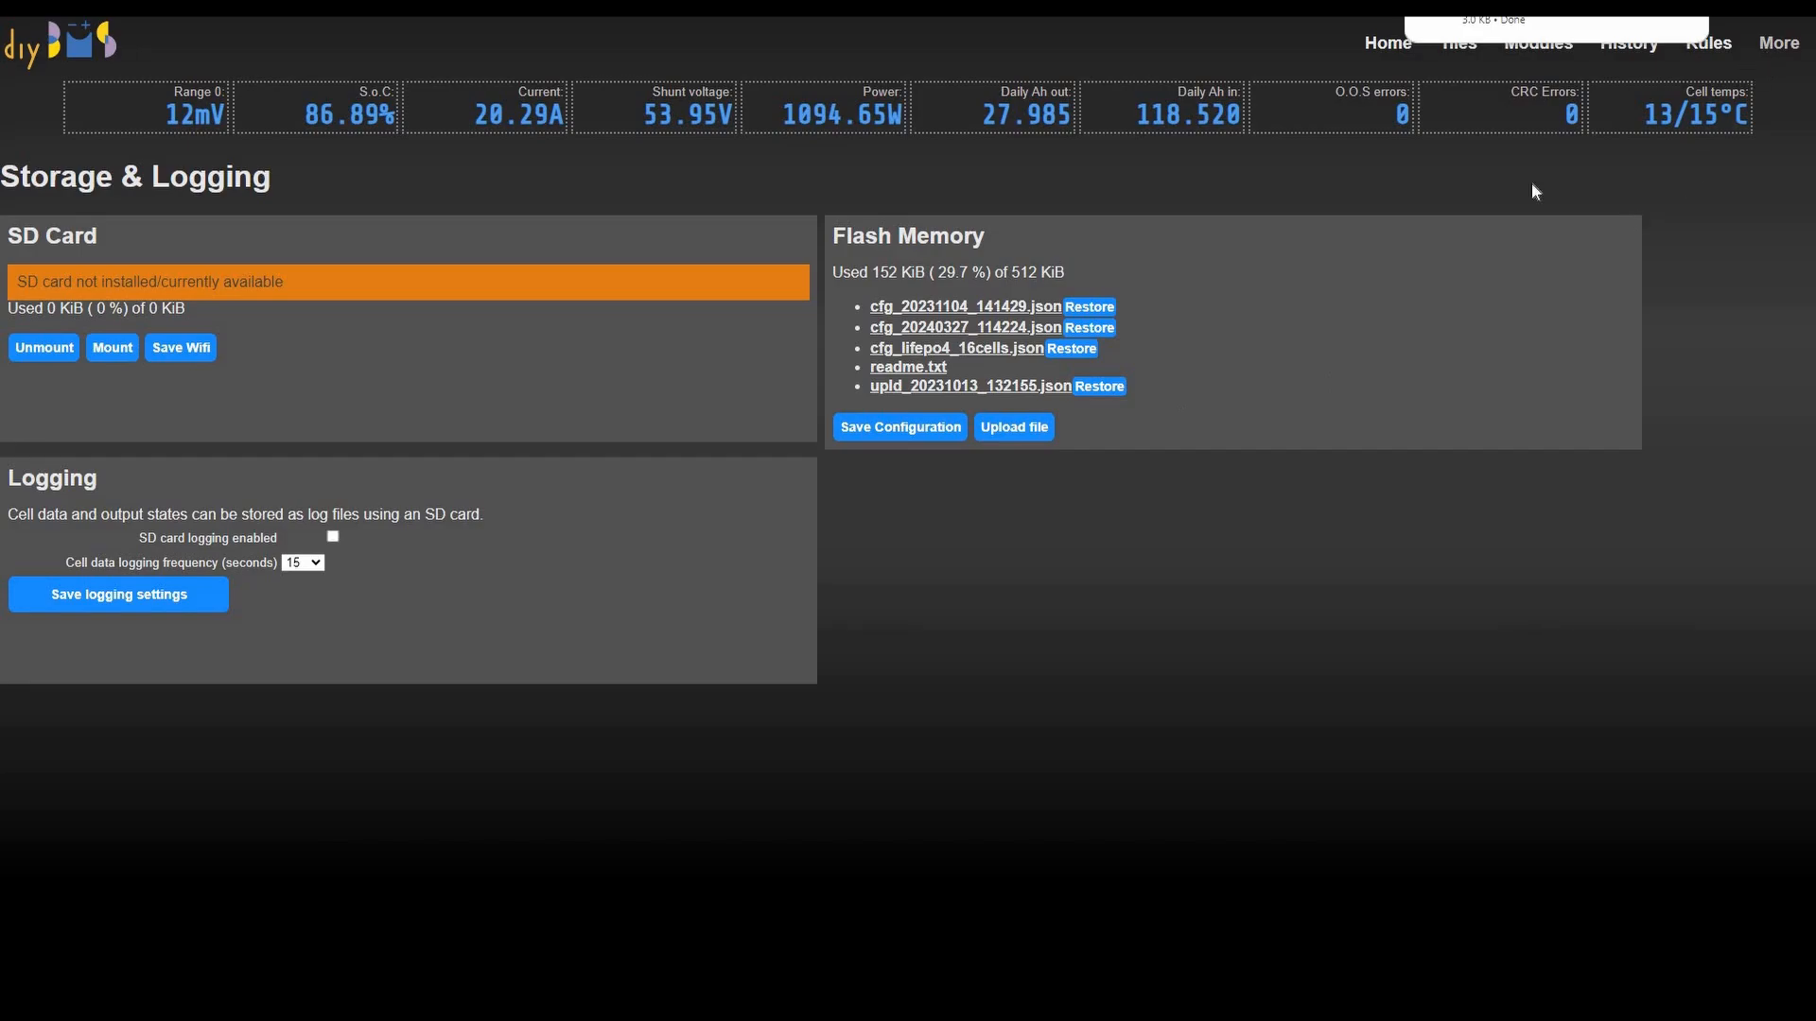
click(1778, 42)
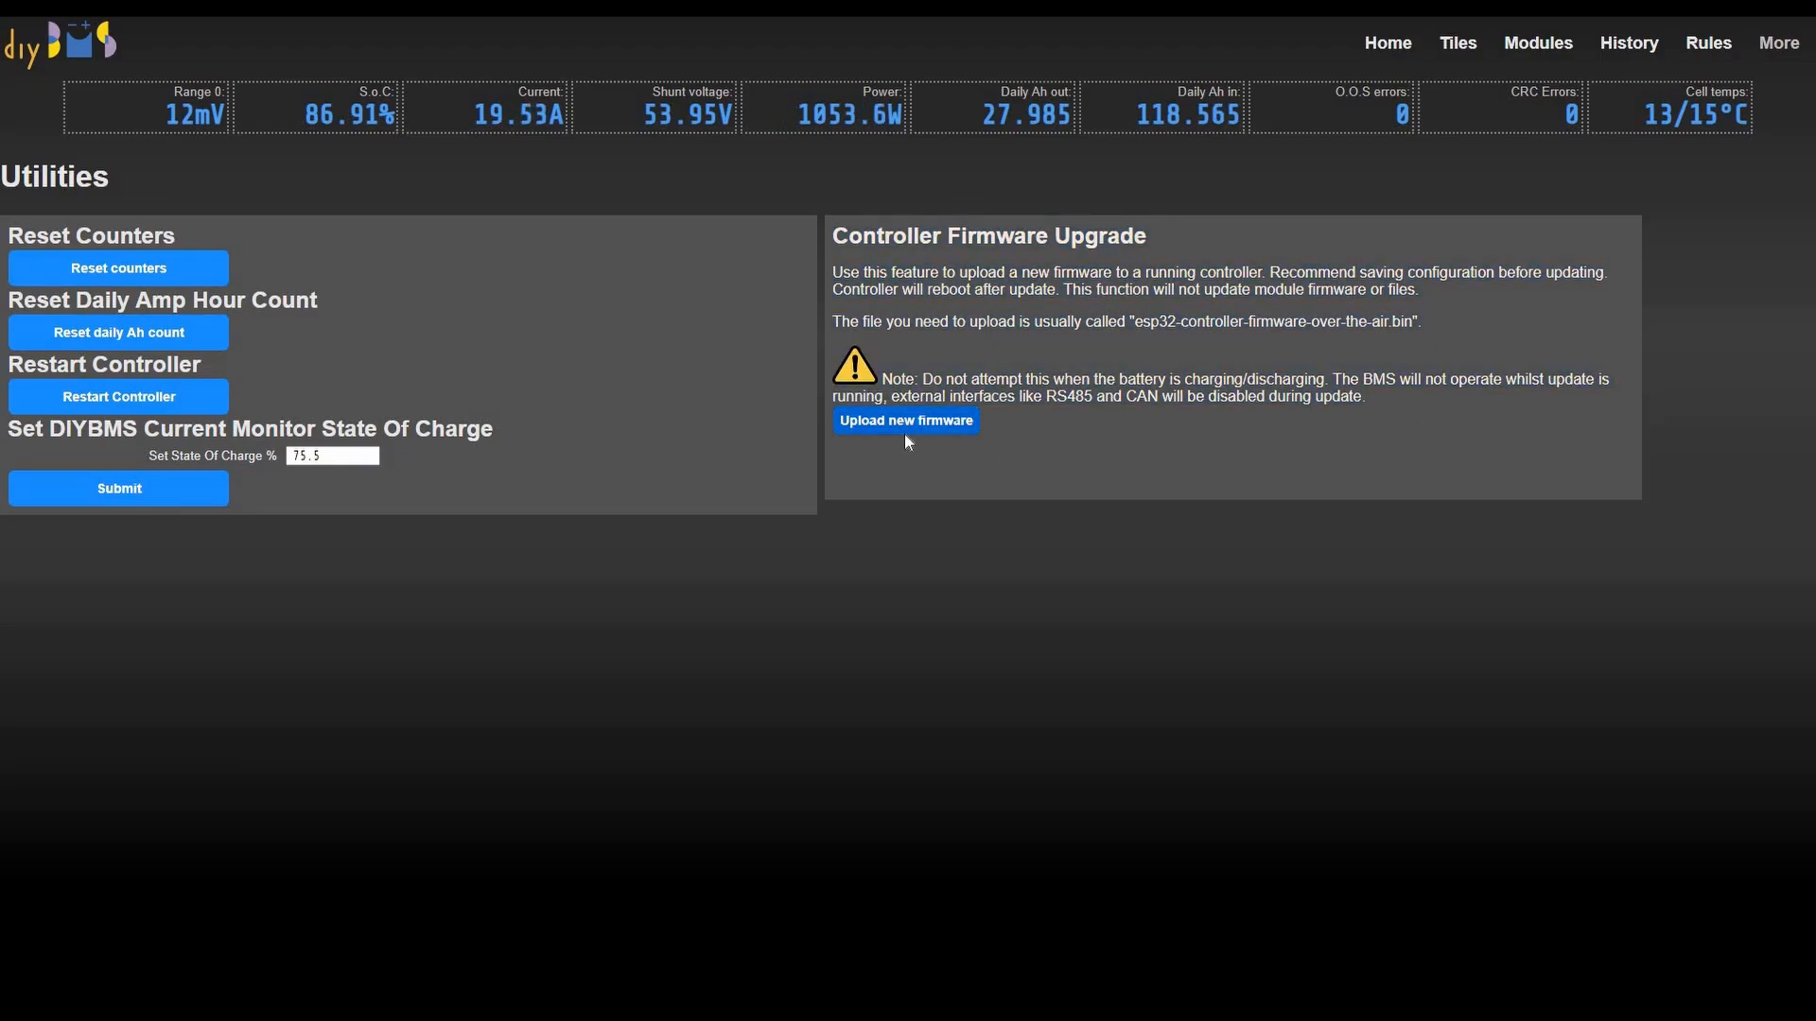
- Click Upload new firmware under Controller Firmware Upgrade
click(906, 420)
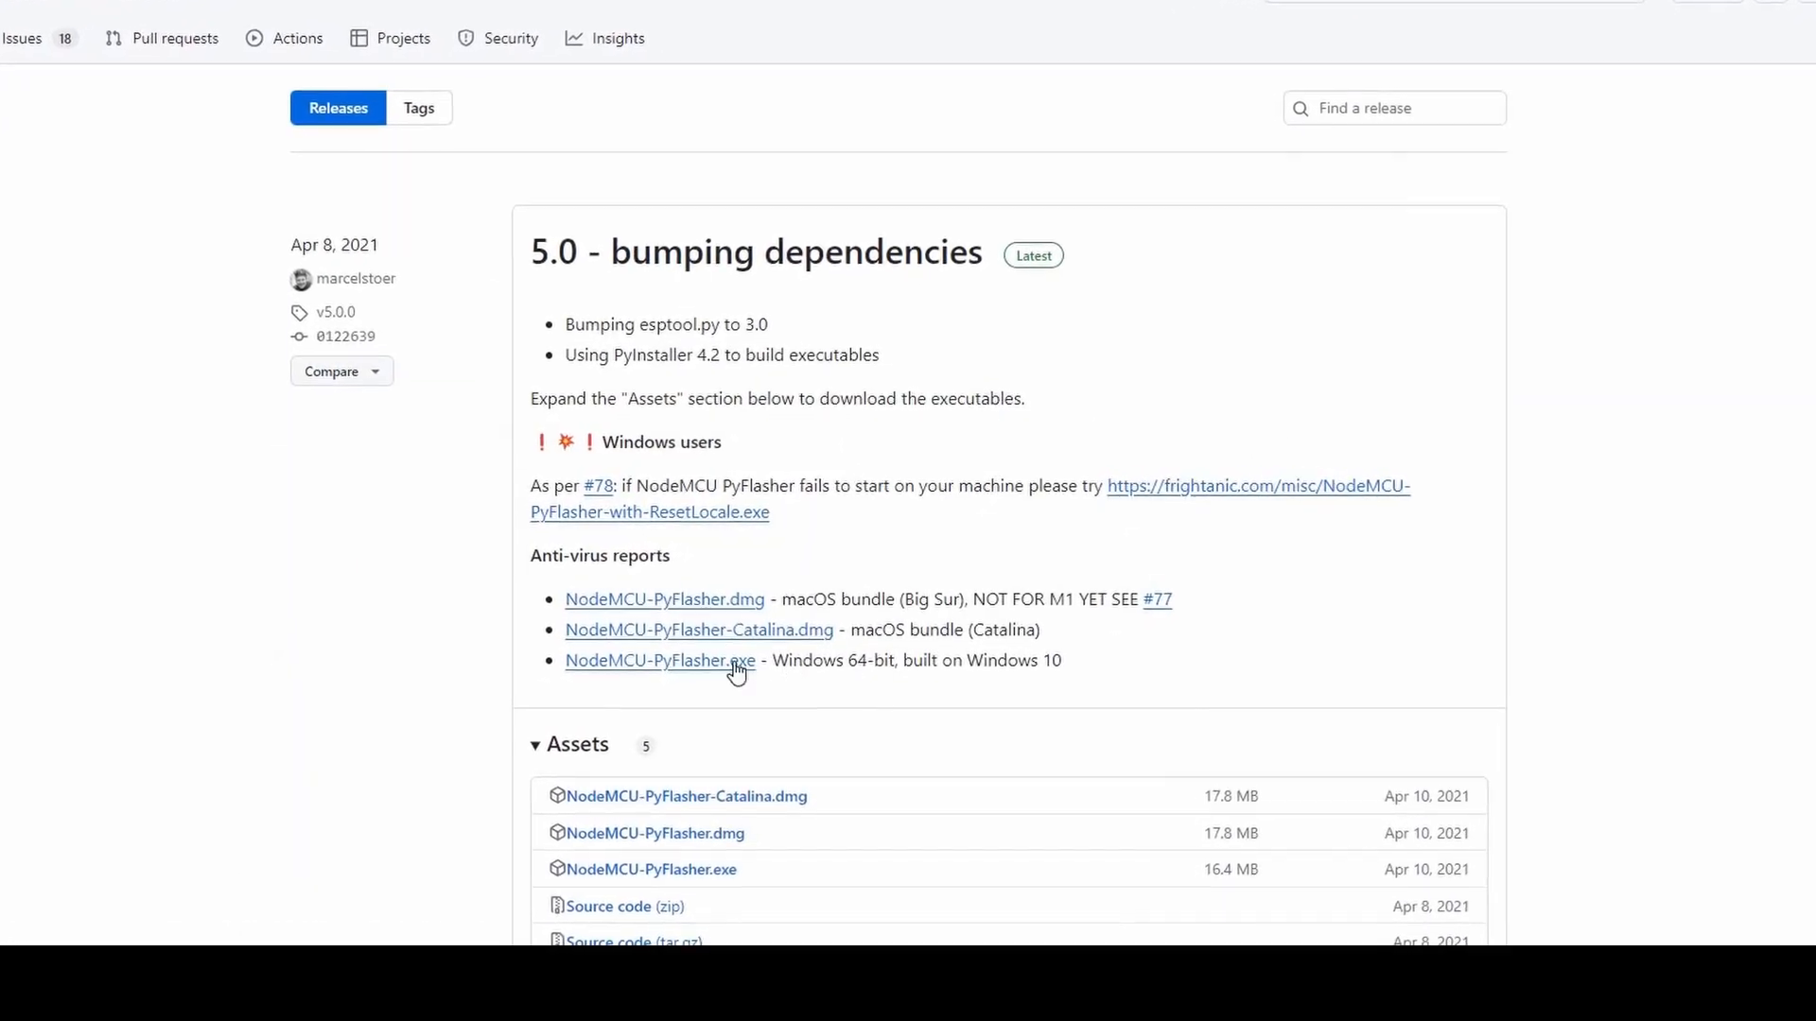
- Scroll down to the PyFlasher 5.0 Assets list with the Windows executable
scroll(down, 3)
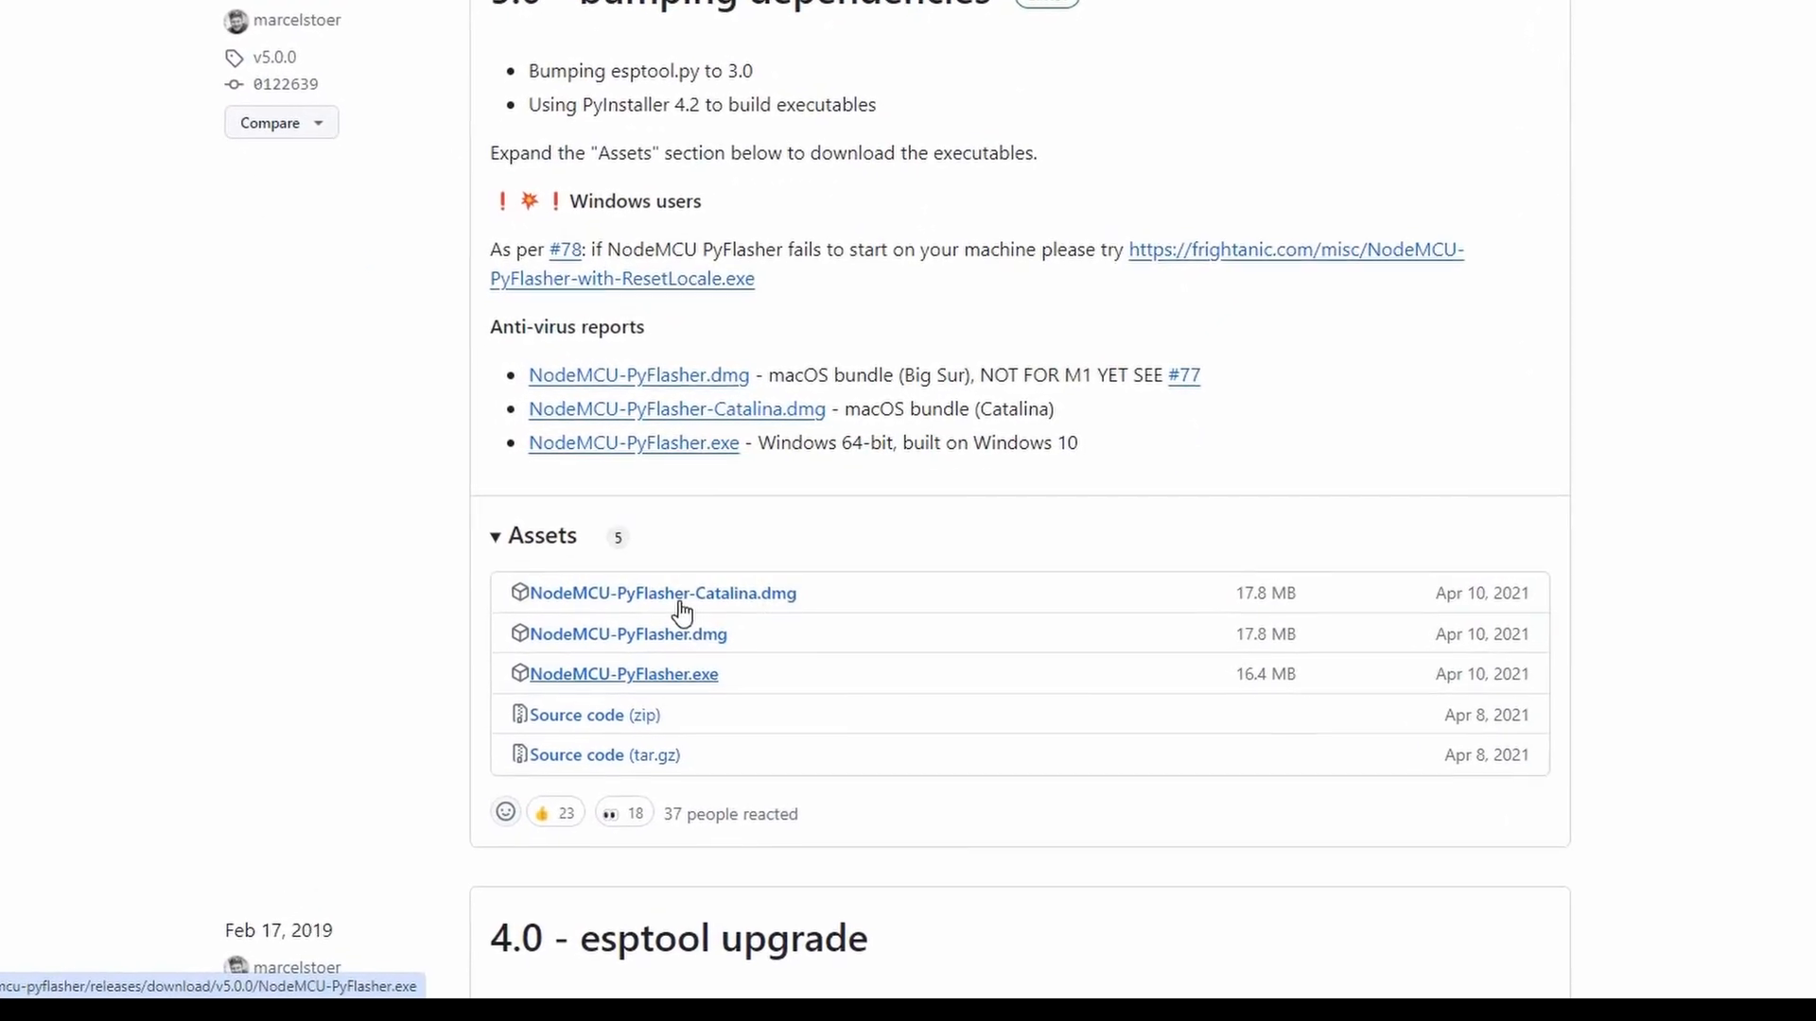
scroll(down, 3)
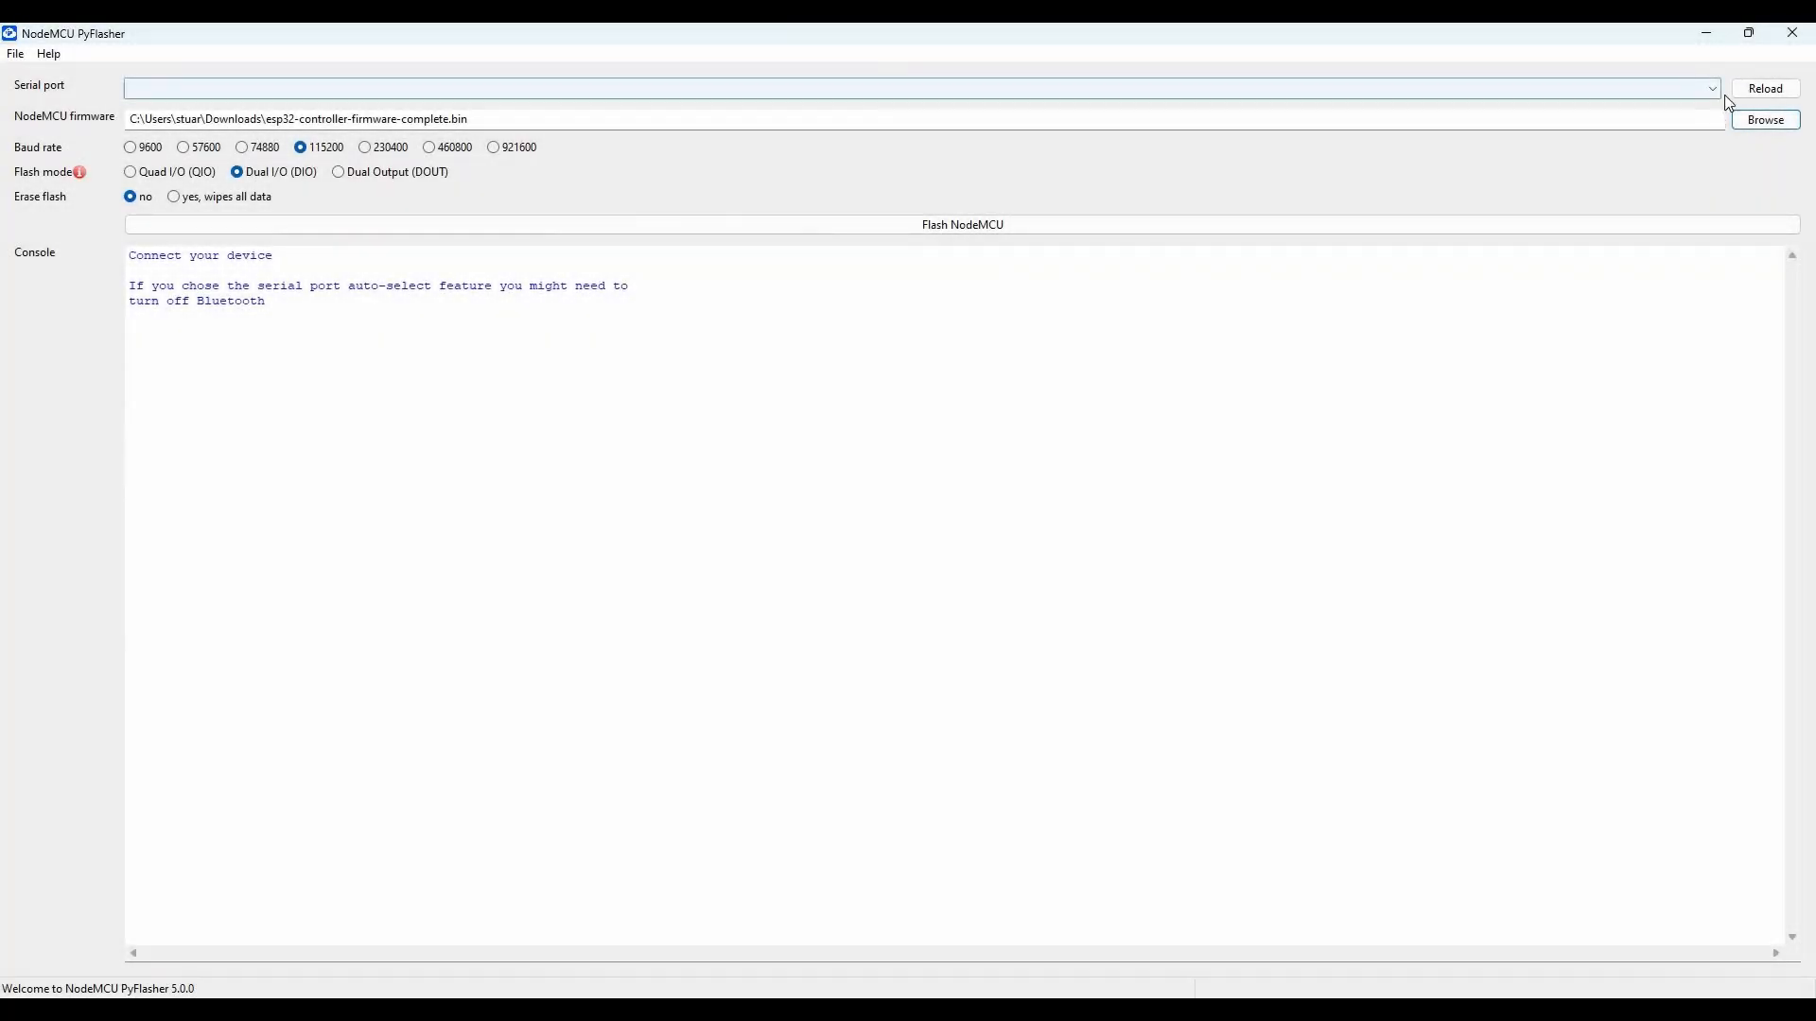
- Set PyFlasher to serial port COM3, 921600 baud, and erase flash 'yes, wipes all data'
click(914, 88)
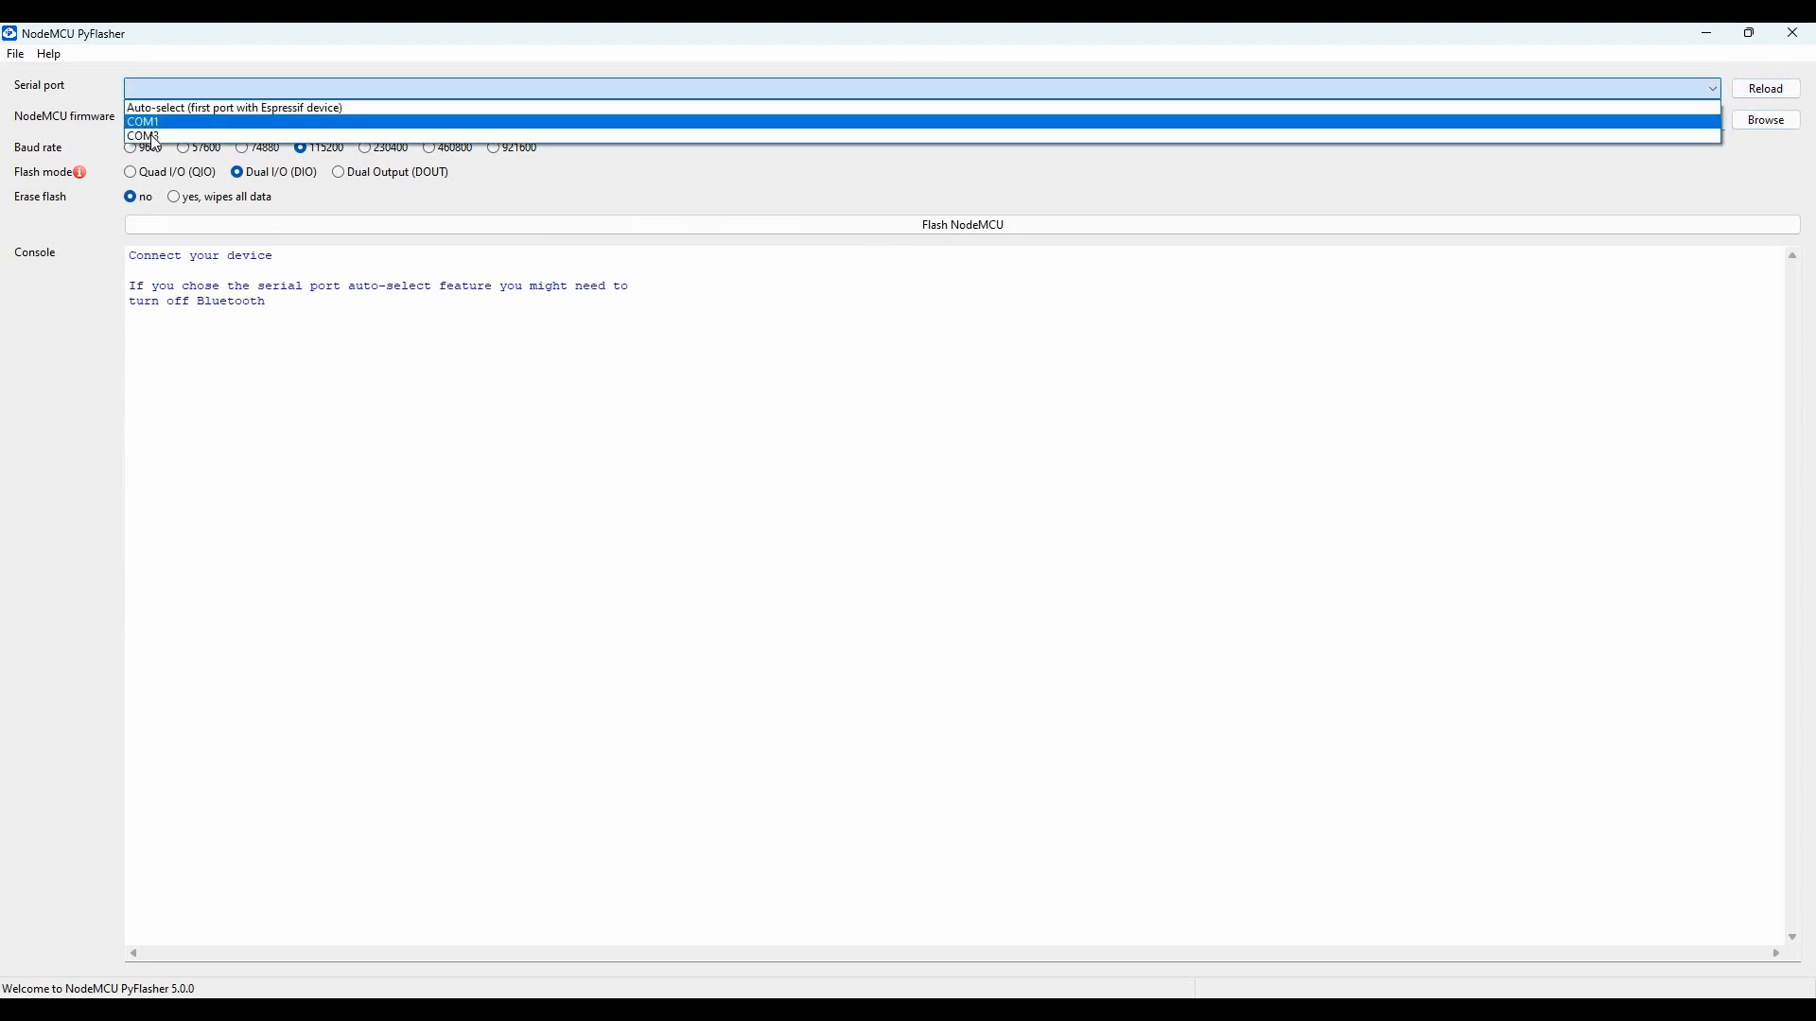
click(142, 136)
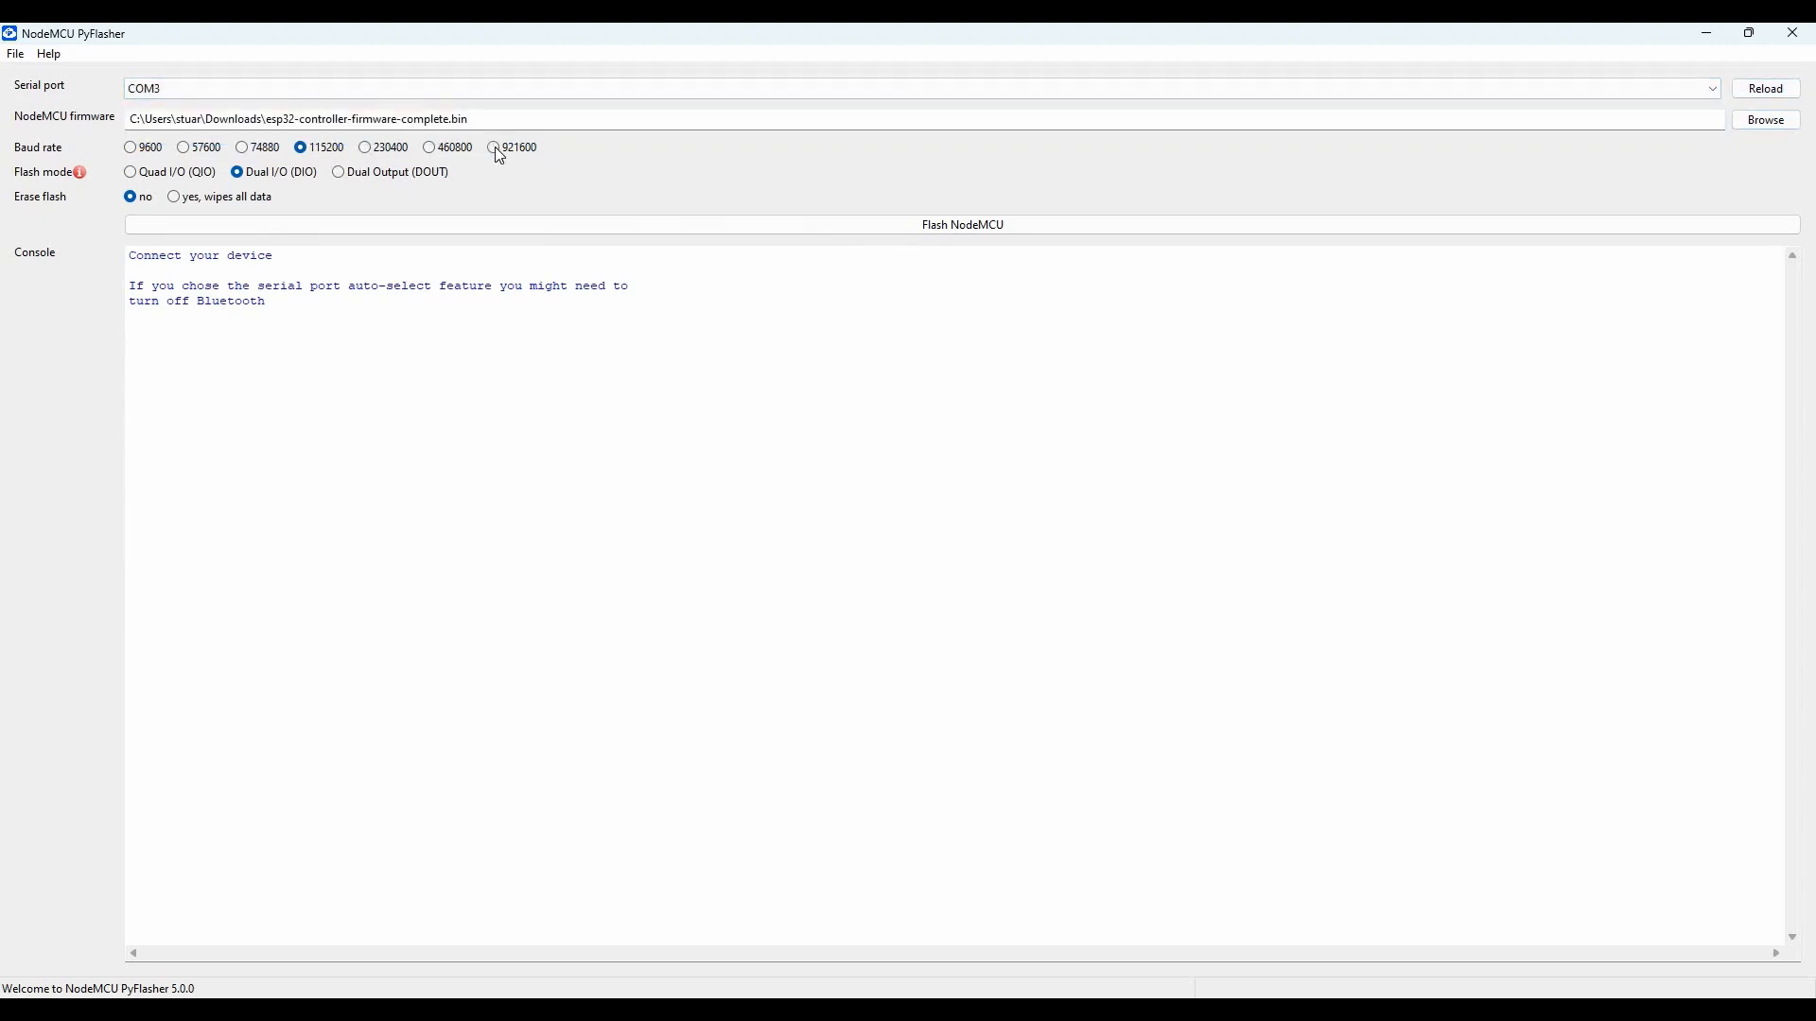
click(493, 147)
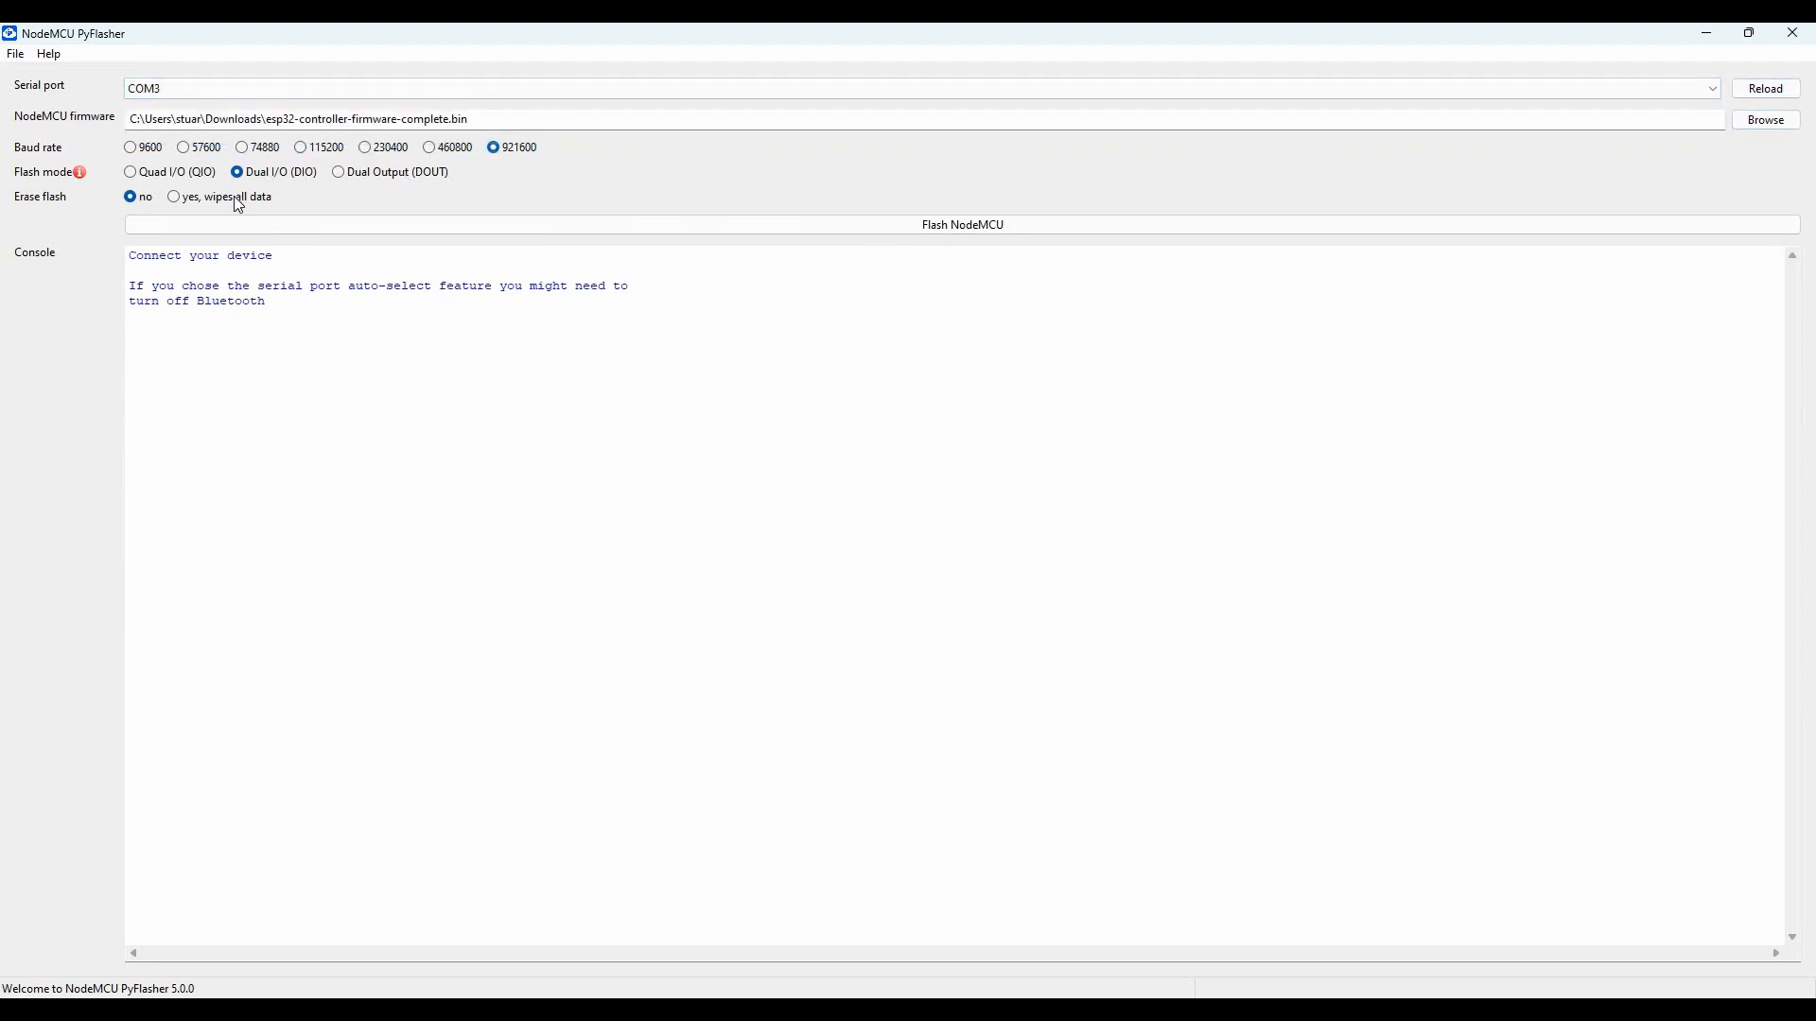
click(172, 196)
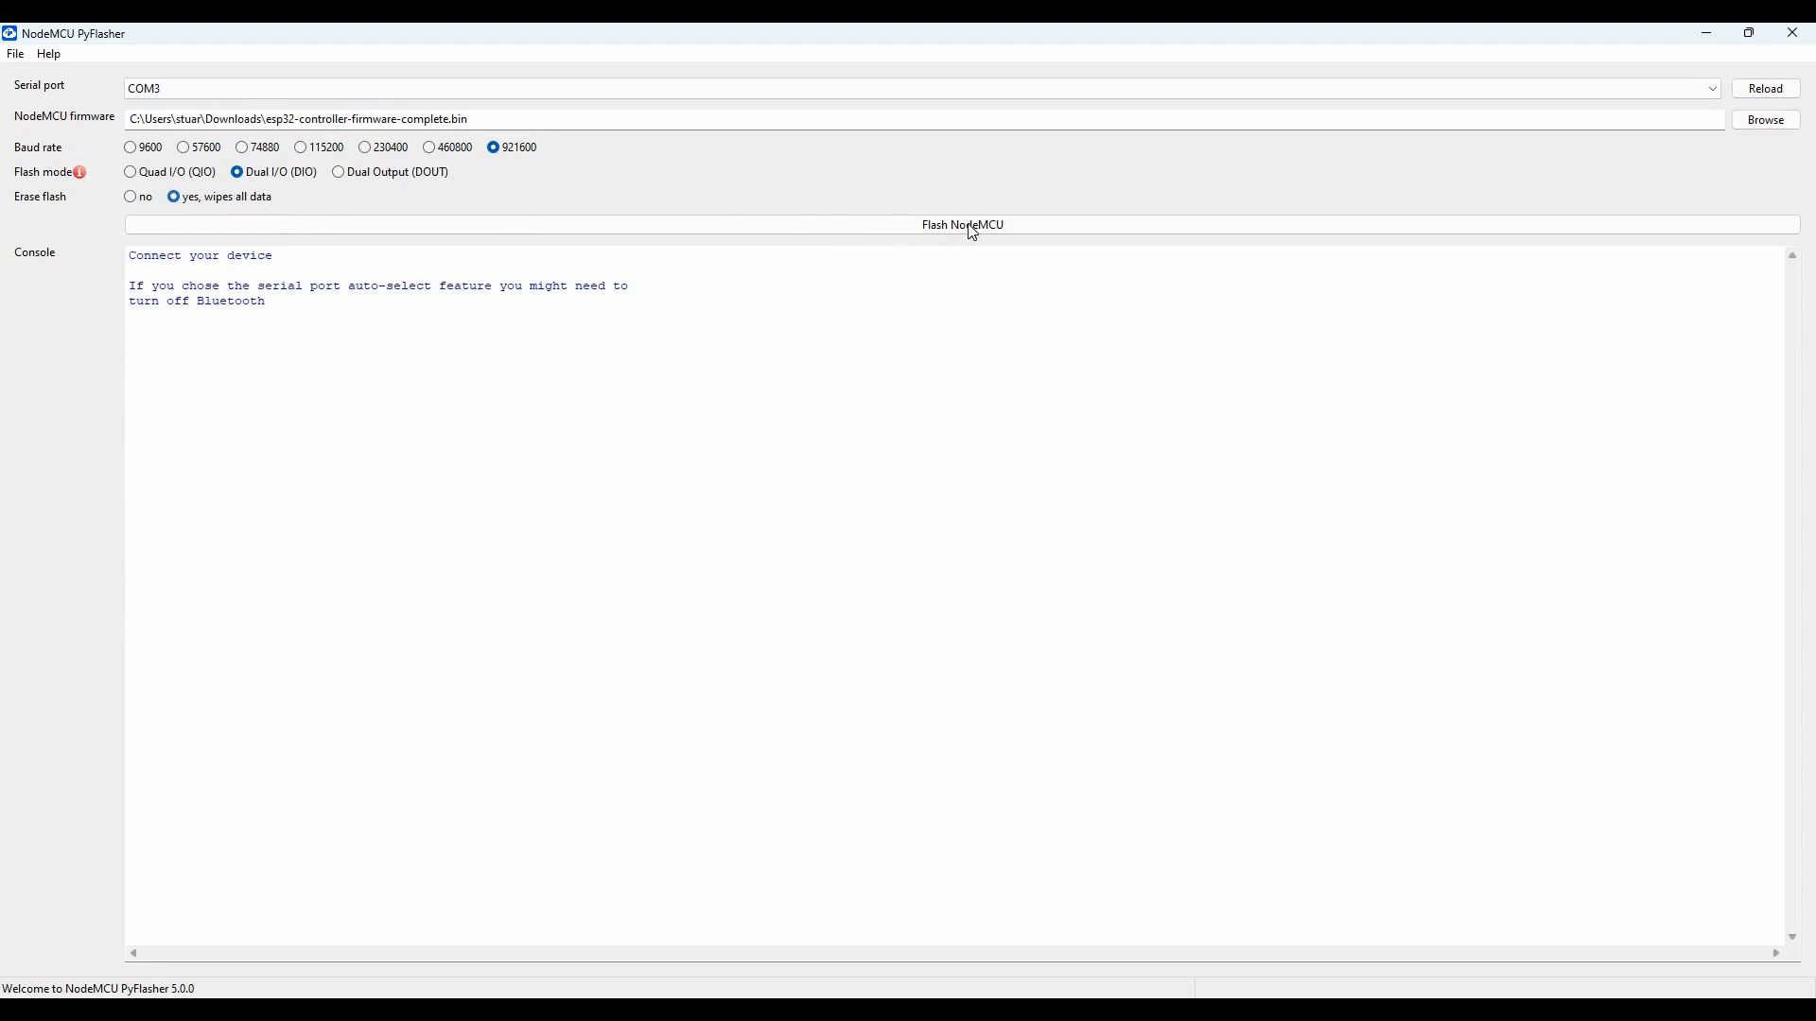